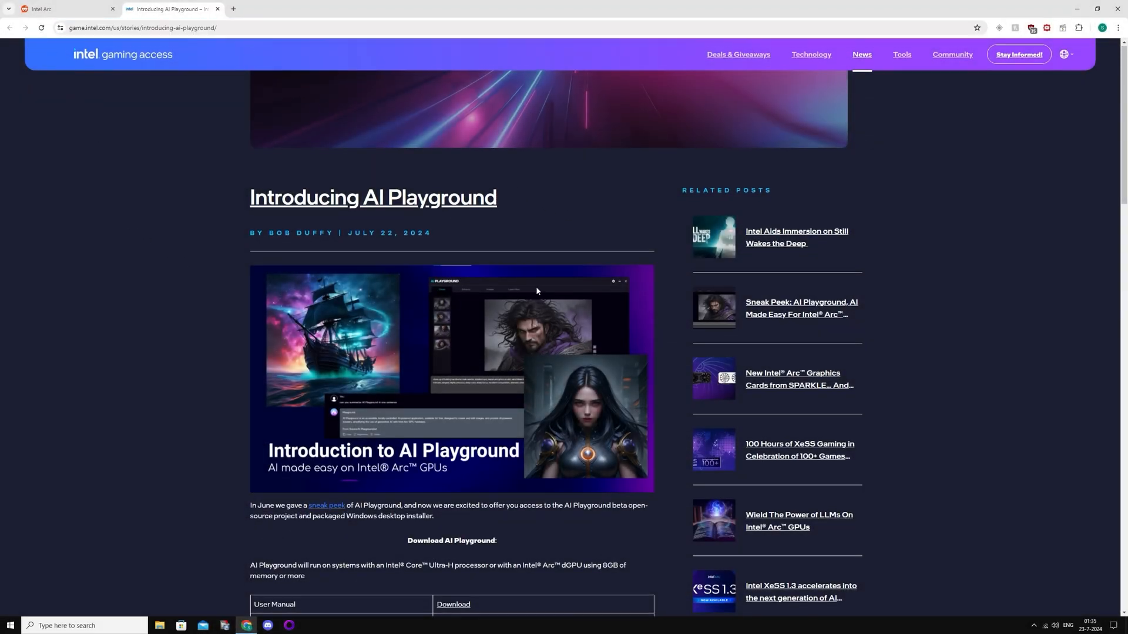
# Step: Scroll the Introducing AI Playground article down to its GitHub project link
pyautogui.scroll(-3)
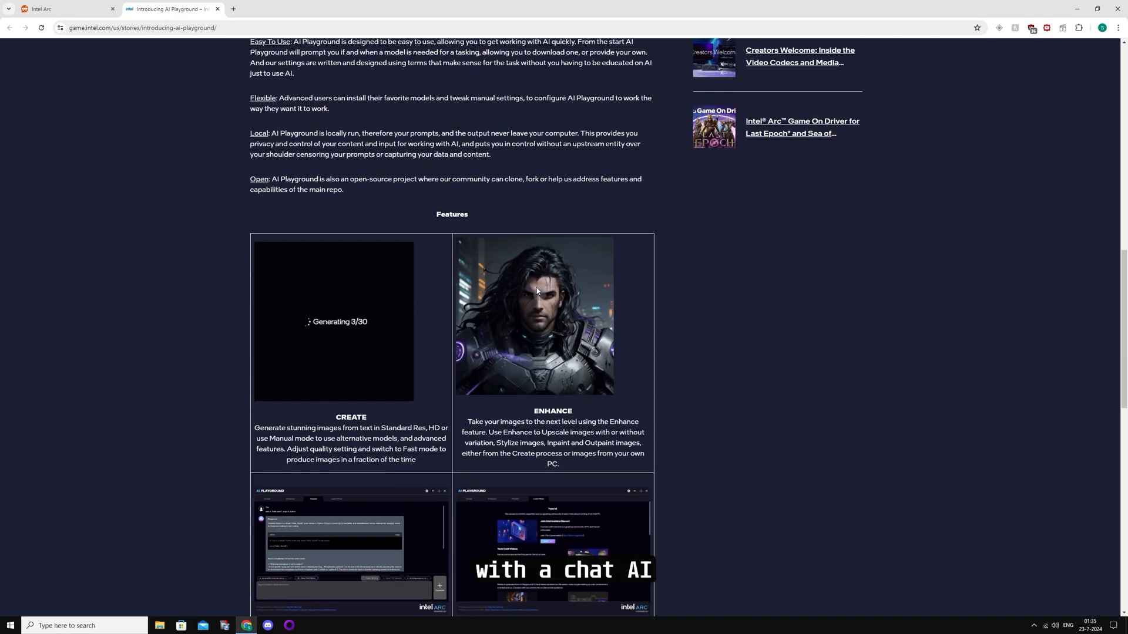
pyautogui.scroll(-3)
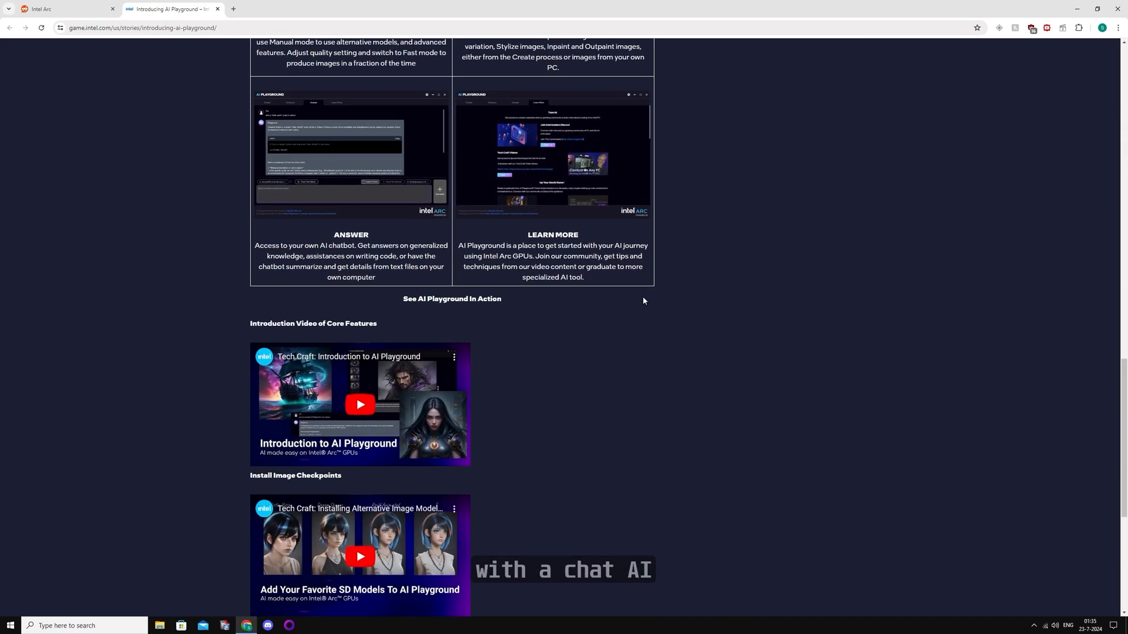
pyautogui.scroll(-3)
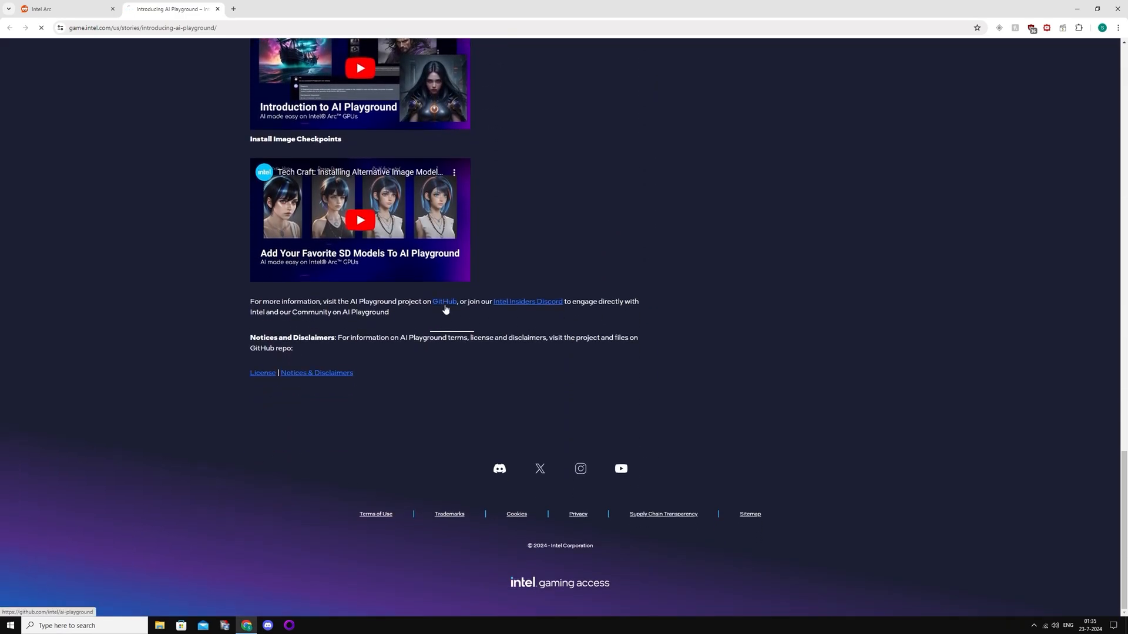
# Step: Download AI-Playground-v1.0b-Desktop_dGPU.exe from the repository's v1.0beta release
pyautogui.click(444, 301)
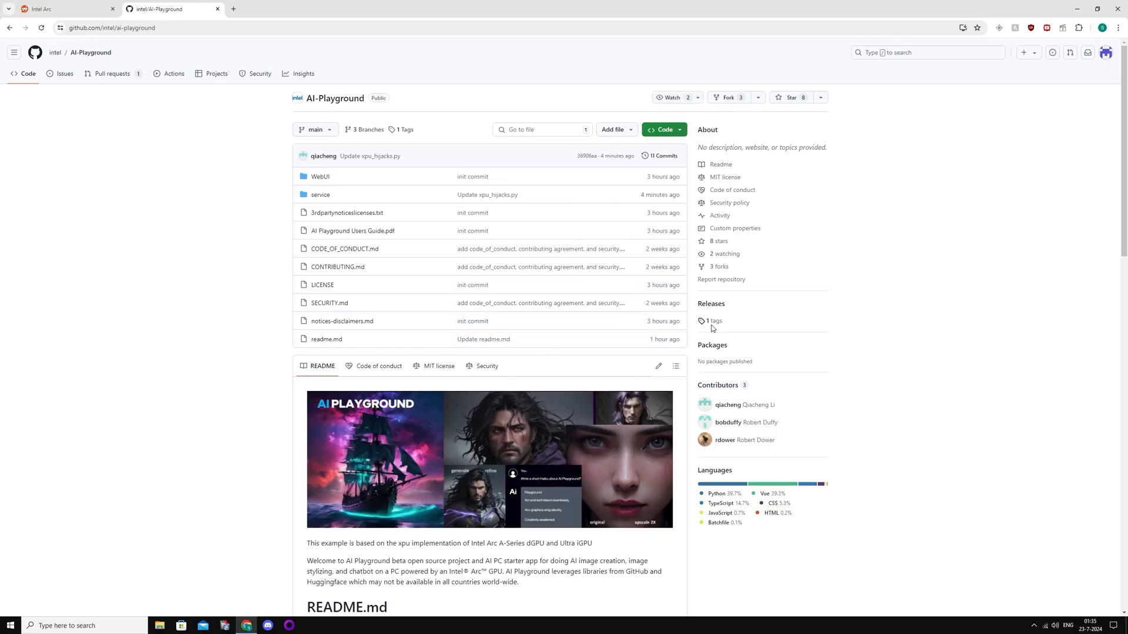
pyautogui.click(712, 320)
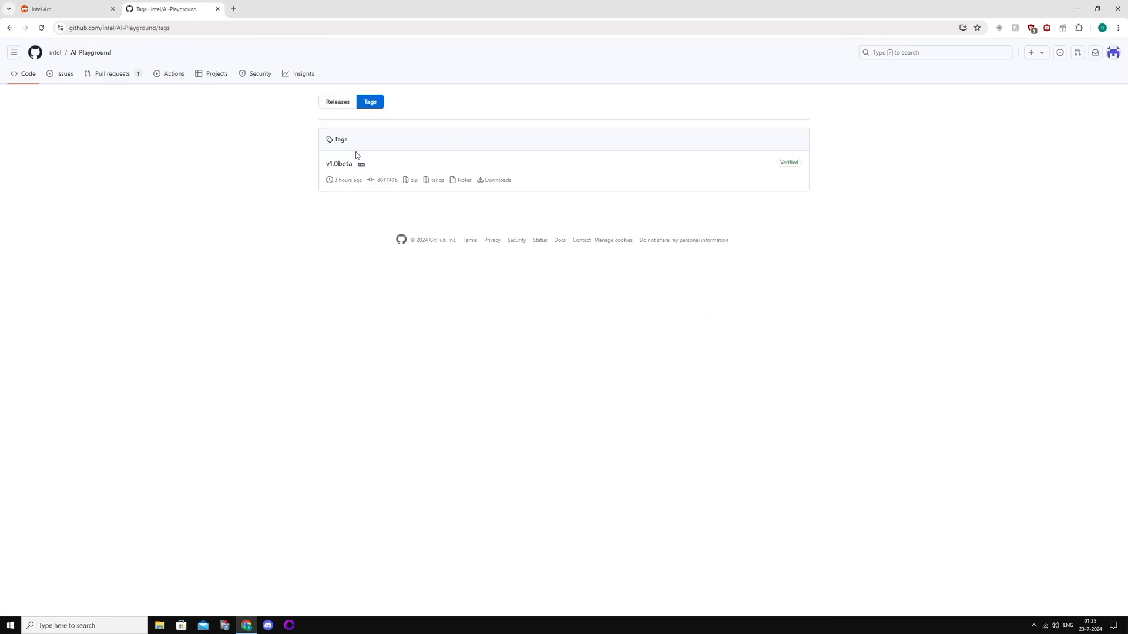
pyautogui.click(339, 164)
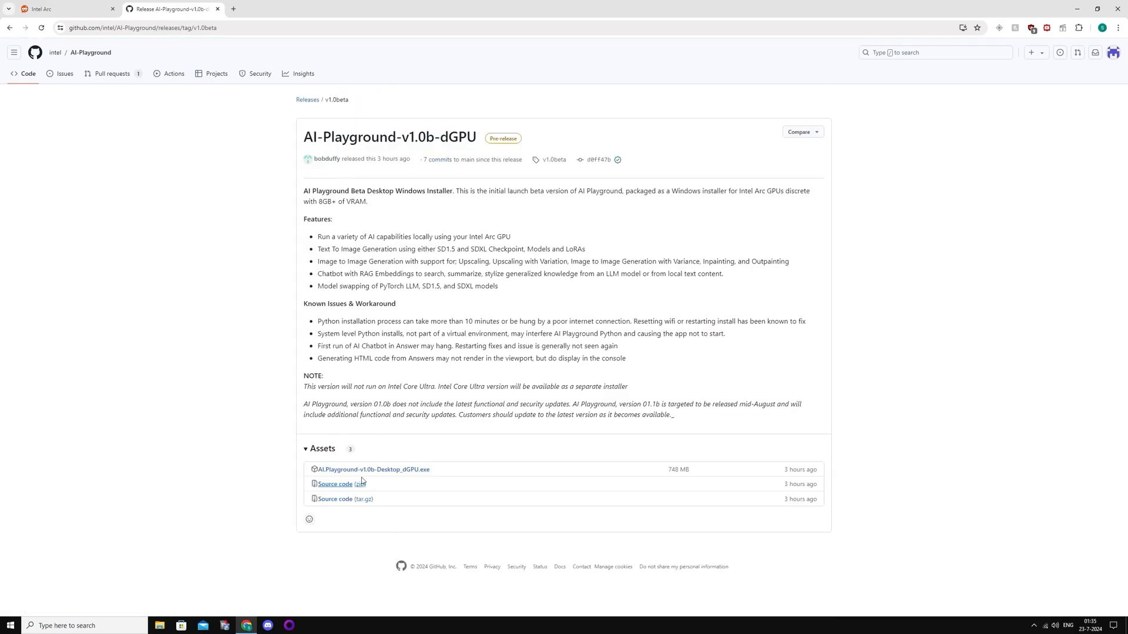
pyautogui.click(373, 469)
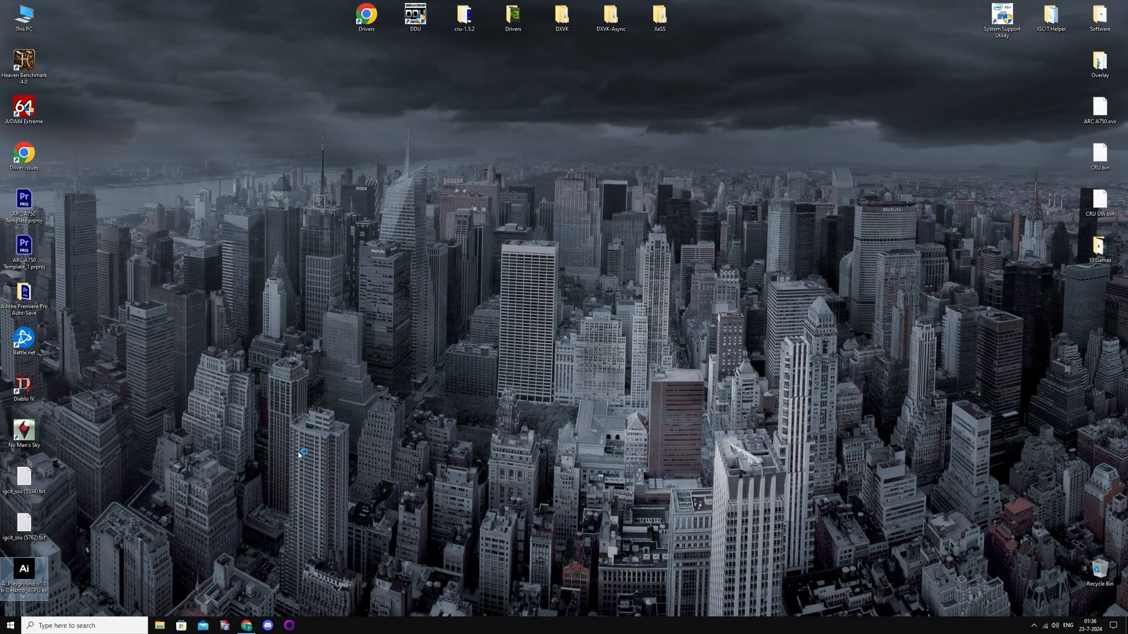
# Step: Install AI Playground for the current user in the default folder, including Python dependencies
pyautogui.doubleClick(24, 575)
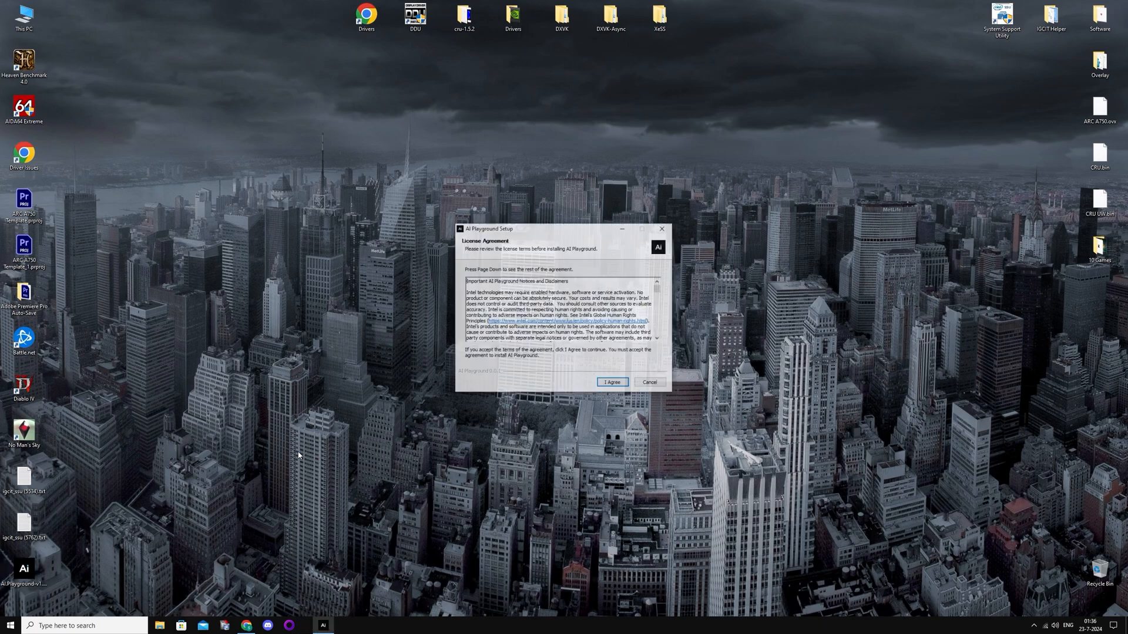
pyautogui.click(611, 382)
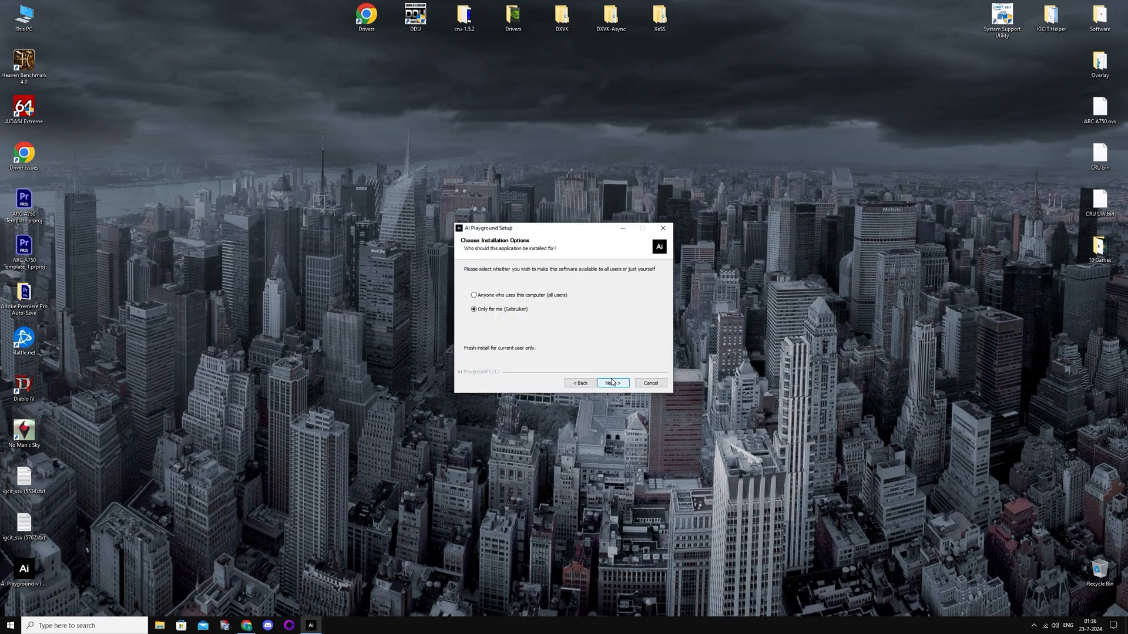
pyautogui.click(612, 382)
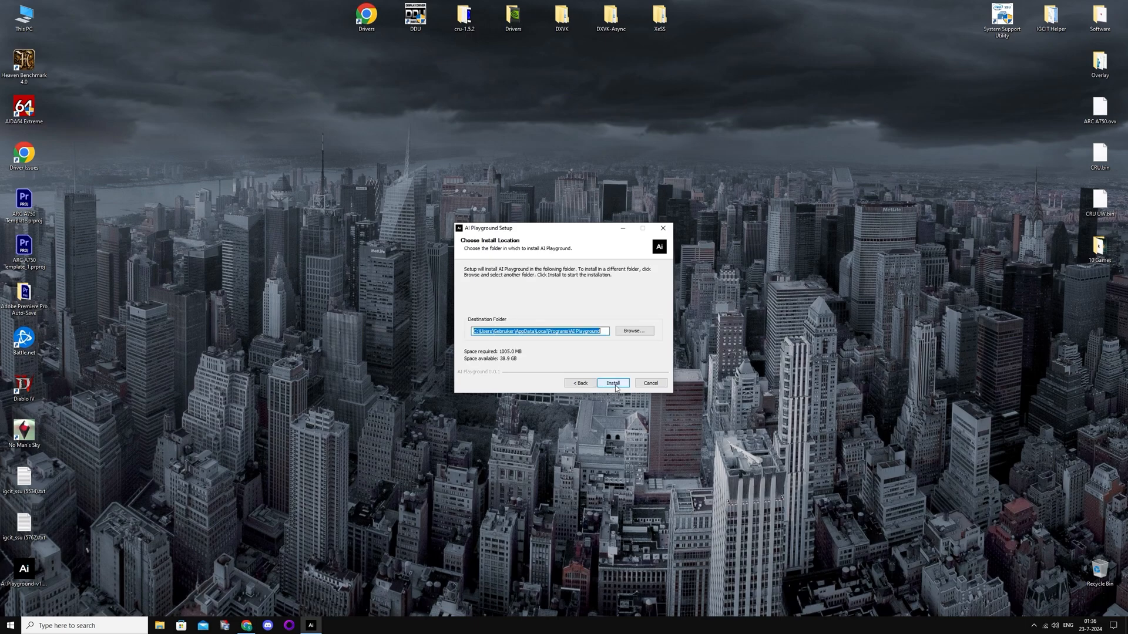
pyautogui.click(612, 382)
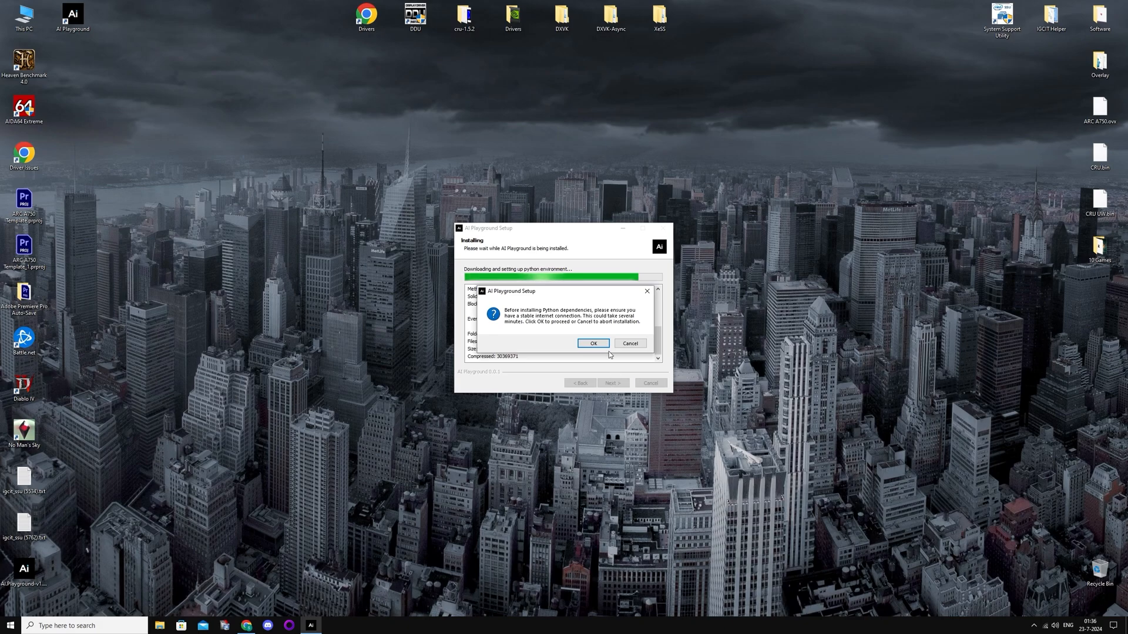
pyautogui.click(593, 343)
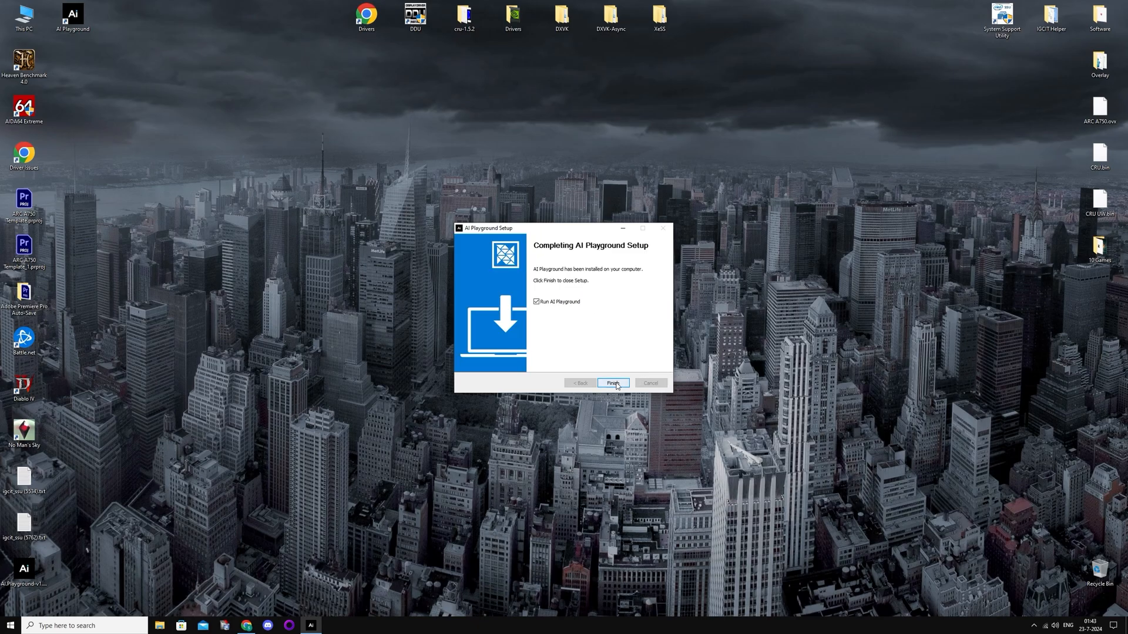
# Step: Finish setup with Run AI Playground checked so the app launches
pyautogui.click(612, 382)
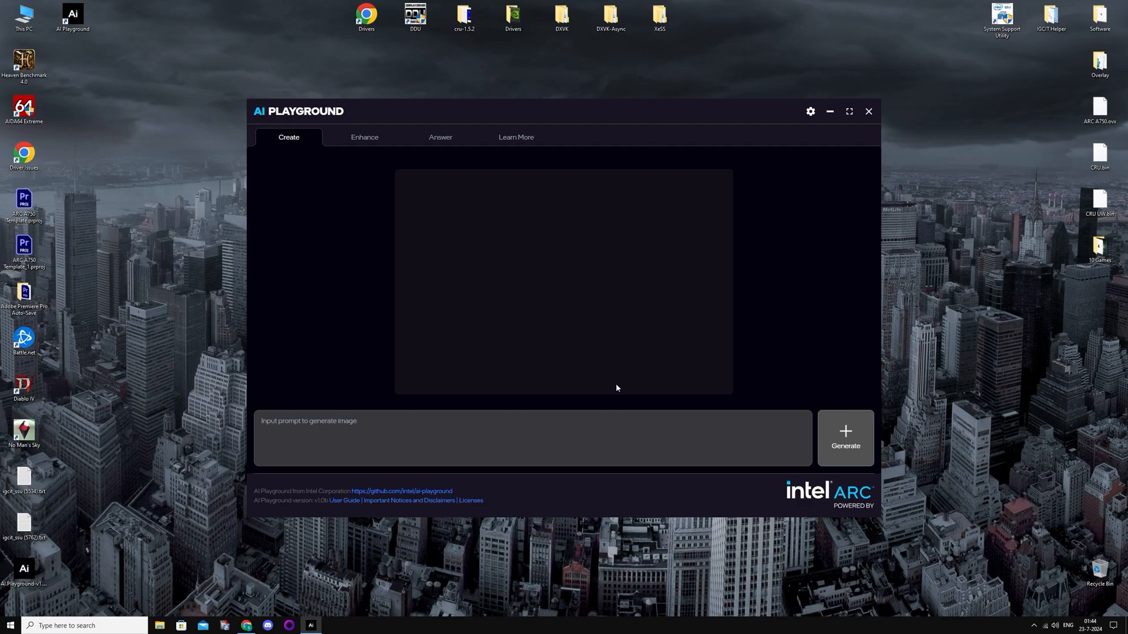
# Step: Generate an 'Intel arc gpu' image, agreeing to download the Lykon/dreamshaper-8 model
pyautogui.click(532, 438)
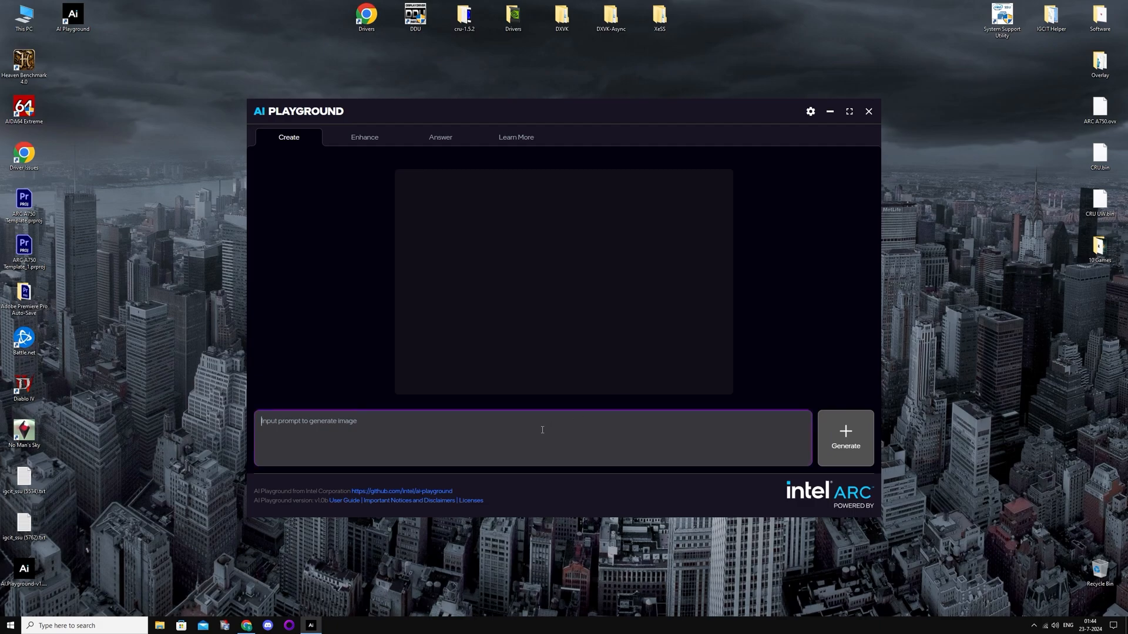
pyautogui.write('In')
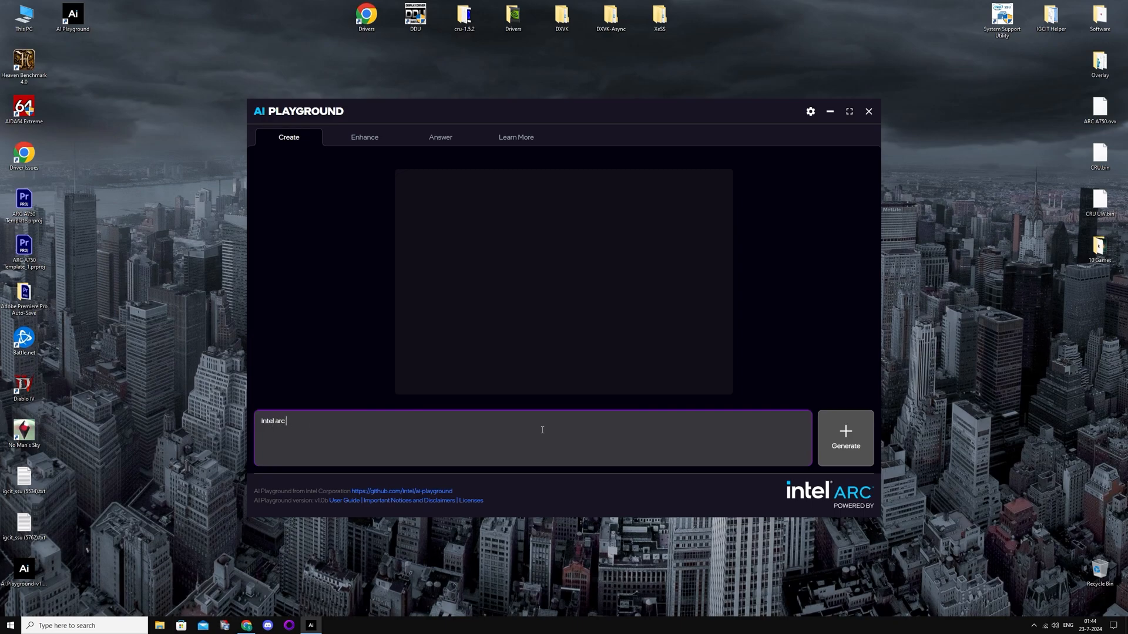
pyautogui.click(845, 439)
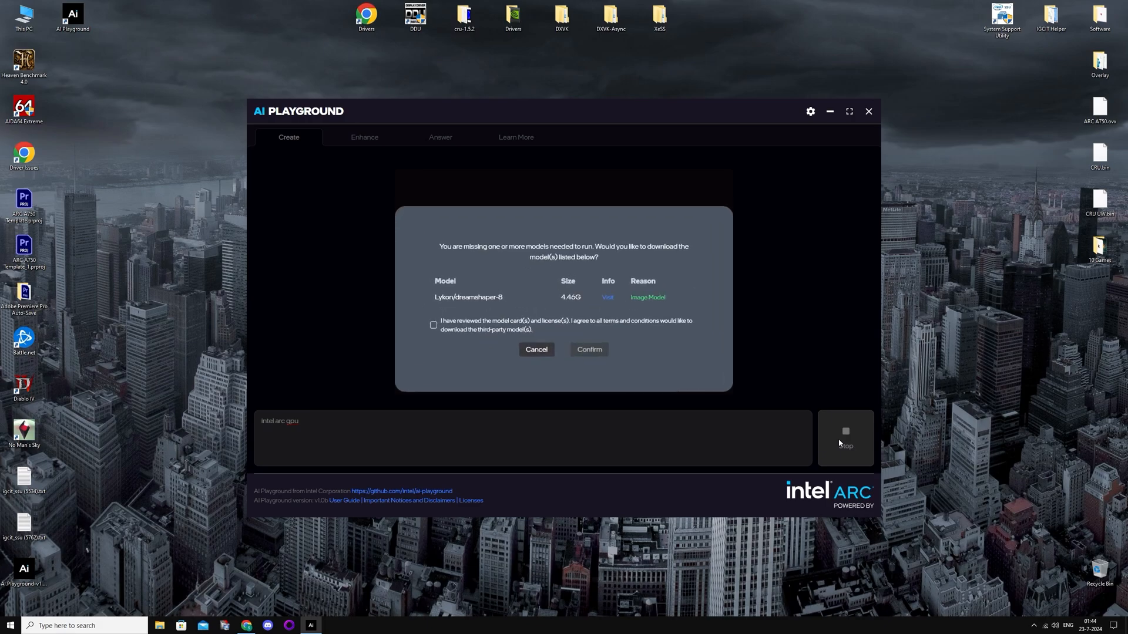
pyautogui.click(433, 325)
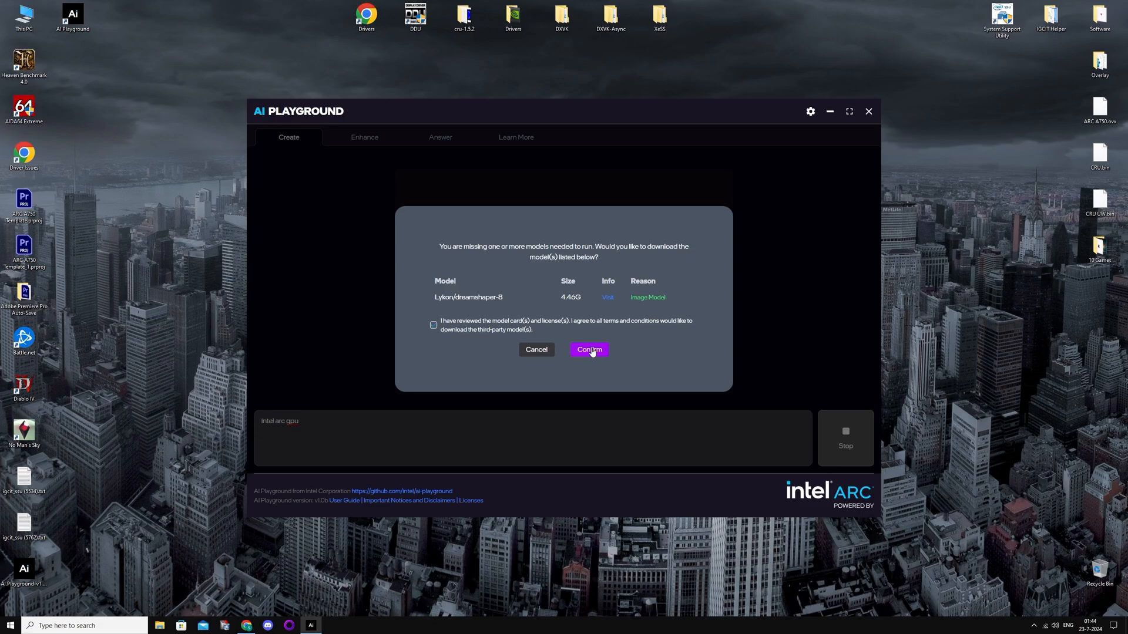
pyautogui.click(589, 349)
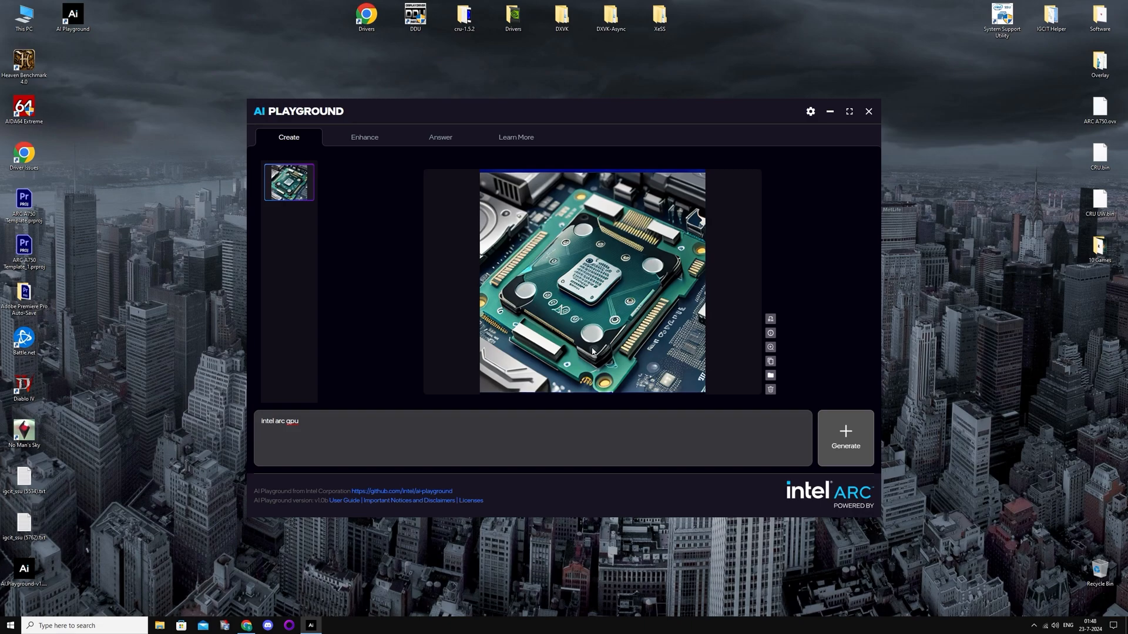
# Step: Ask 'when did intel arc a770 release?' in Answer, accepting the Phi-3-mini model download
pyautogui.click(439, 137)
pyautogui.write('when did')
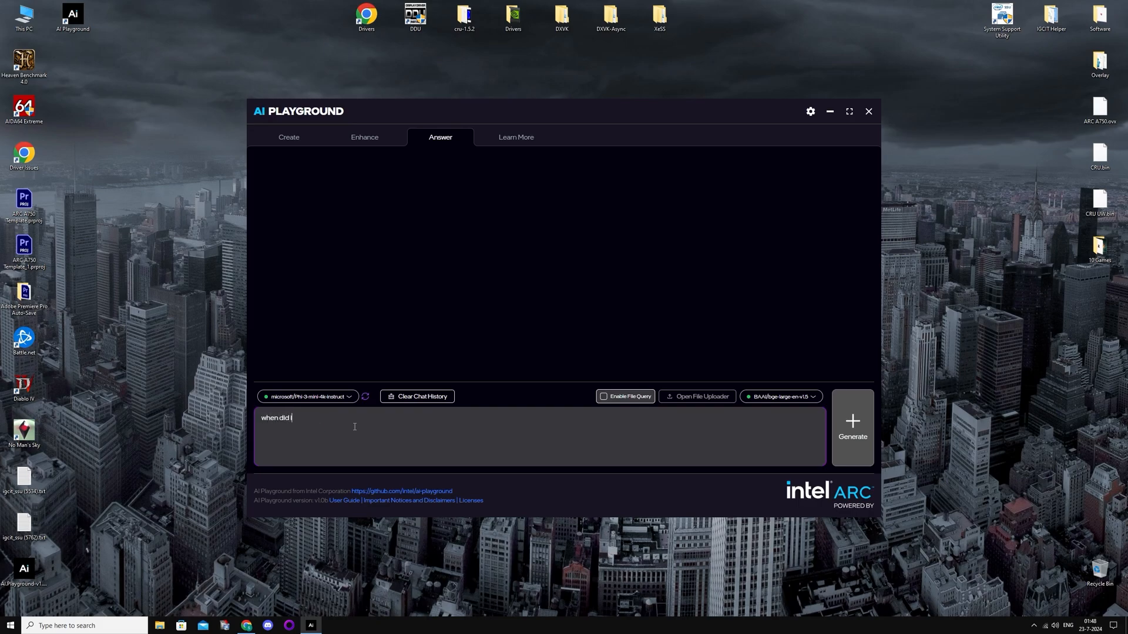
pyautogui.write('intel arc')
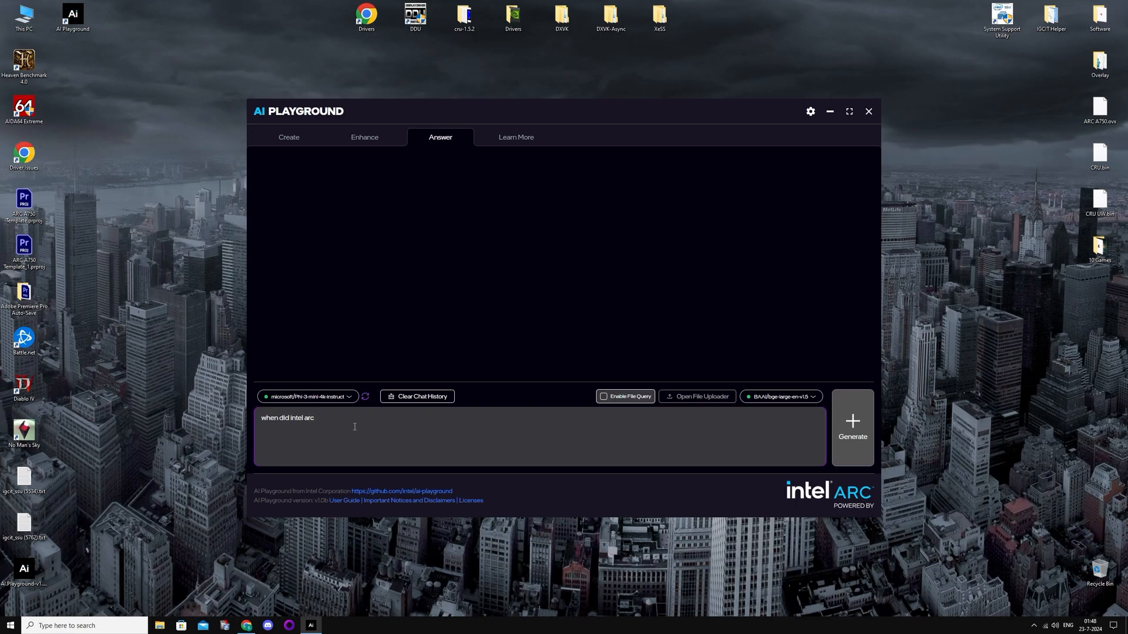
pyautogui.write('a770')
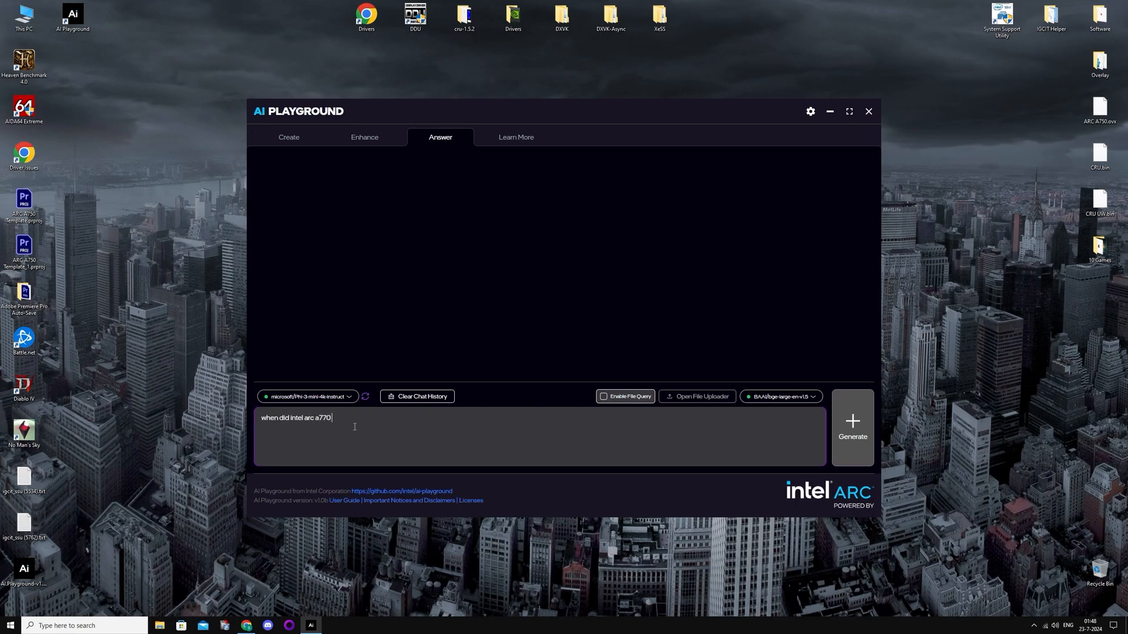
pyautogui.write('release?')
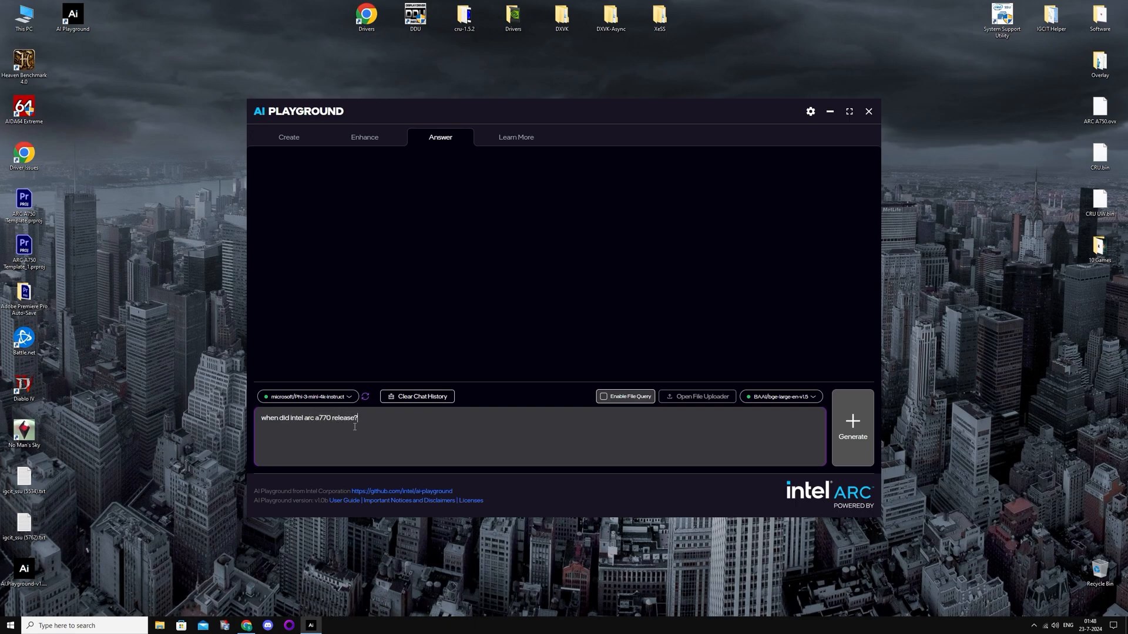
pyautogui.click(852, 428)
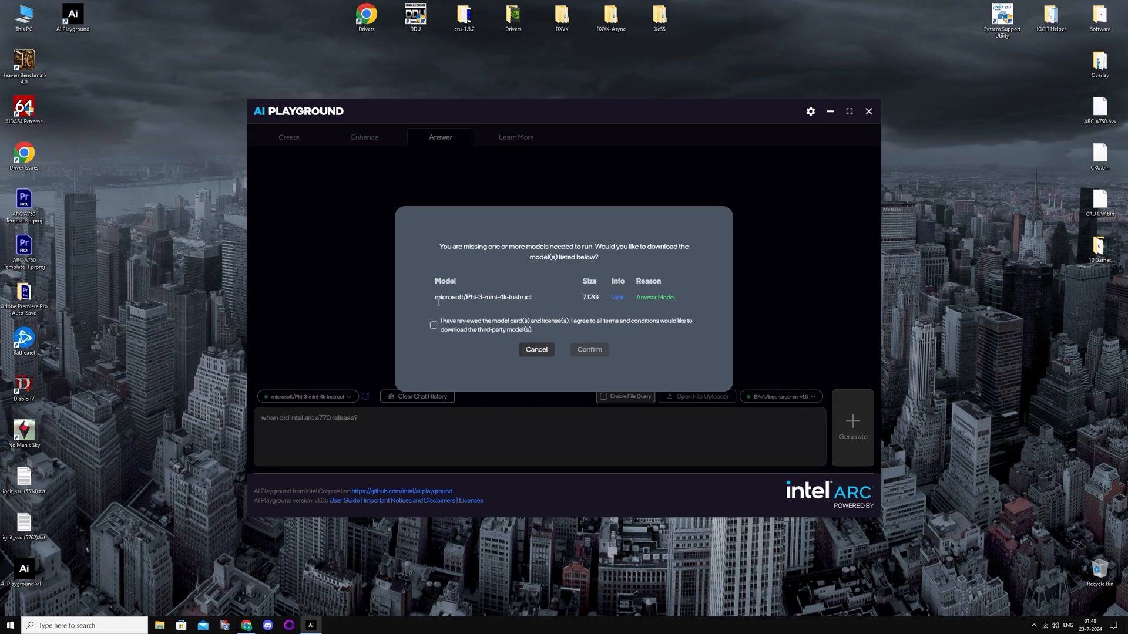
pyautogui.click(589, 349)
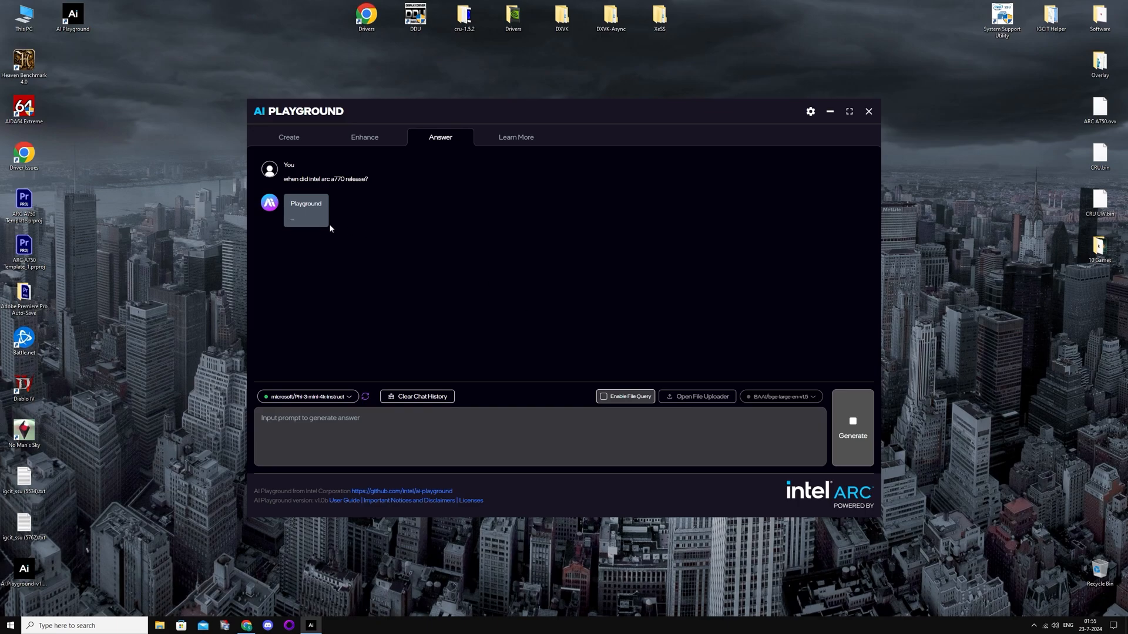
pyautogui.moveTo(520, 351)
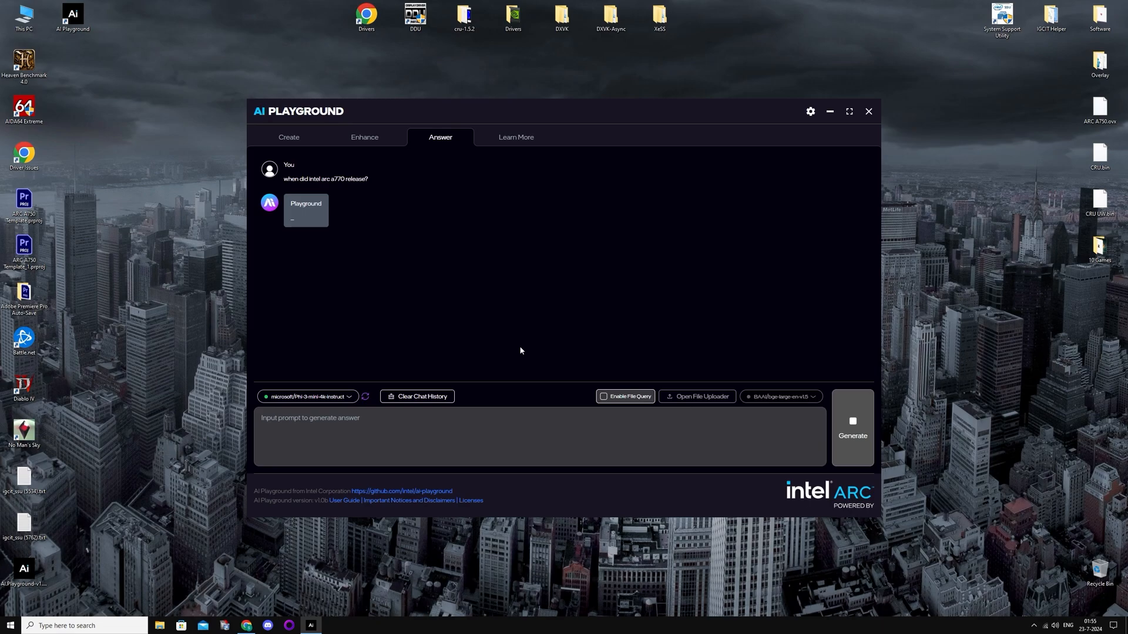
# Step: Enhance the Shrek image with prompt 'Shrek 4K, High quality', then select Upscale 2.0X
pyautogui.click(364, 138)
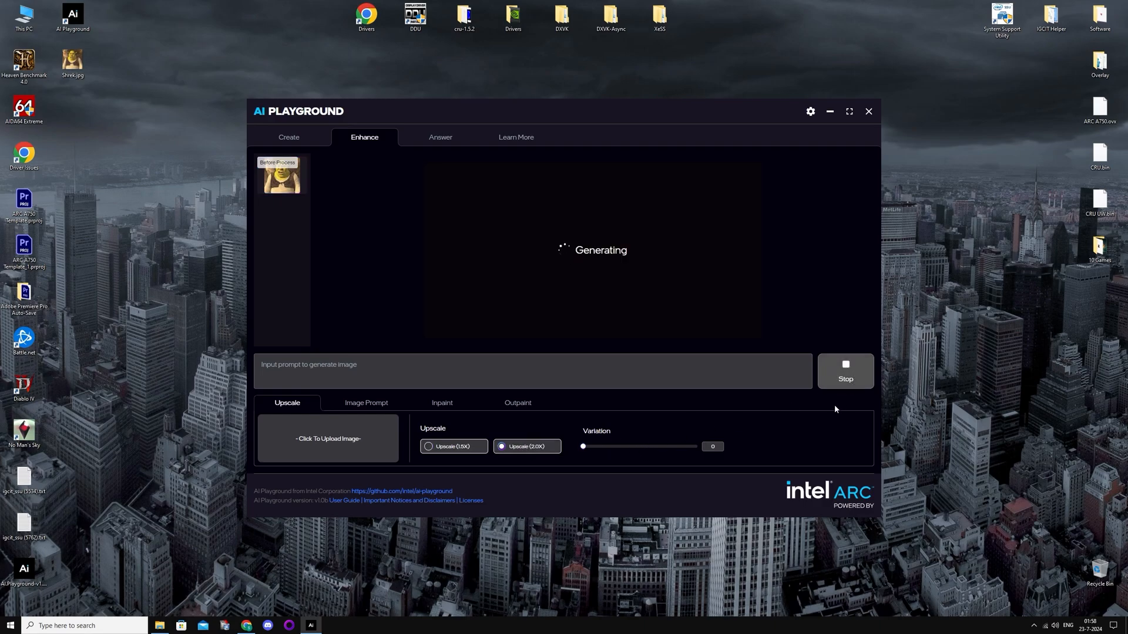
pyautogui.moveTo(613, 345)
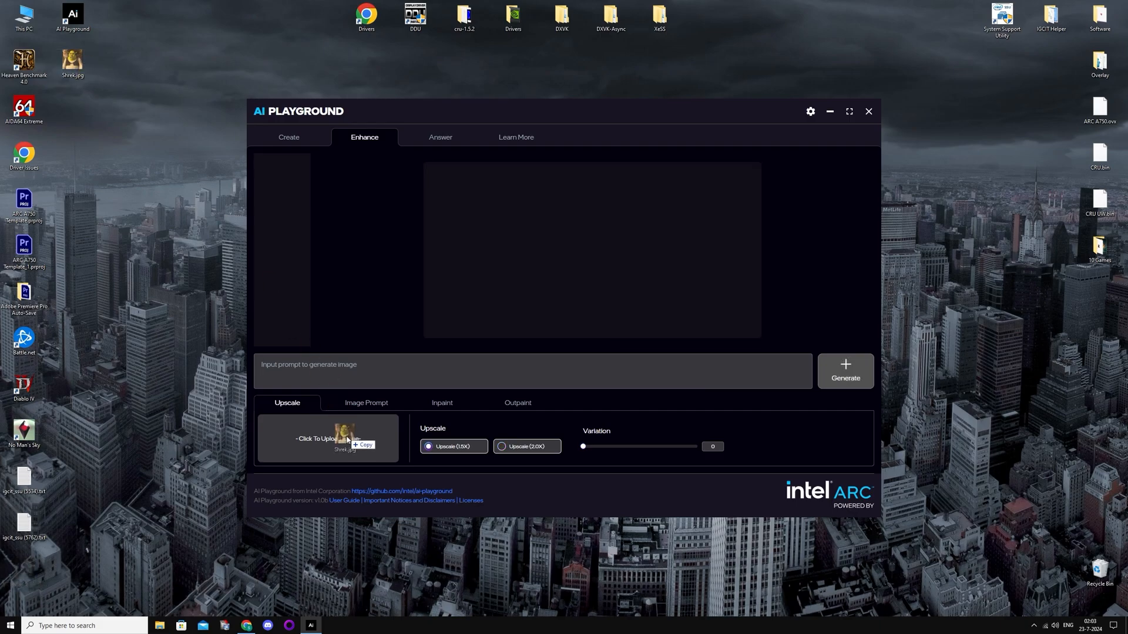
pyautogui.click(328, 439)
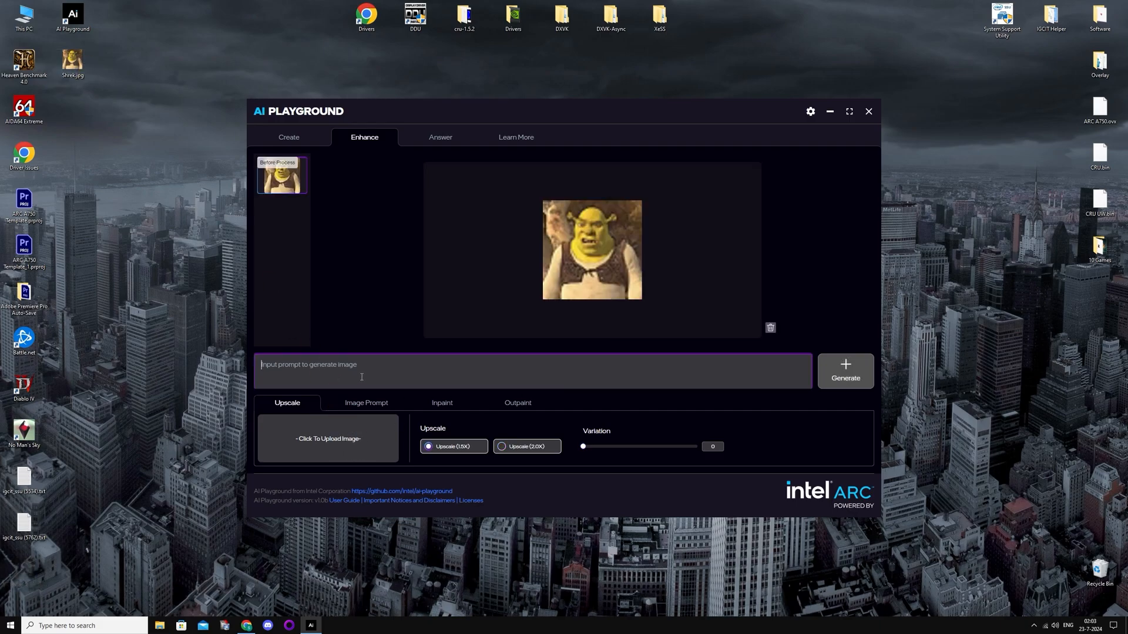
pyautogui.write('Shrek 4K')
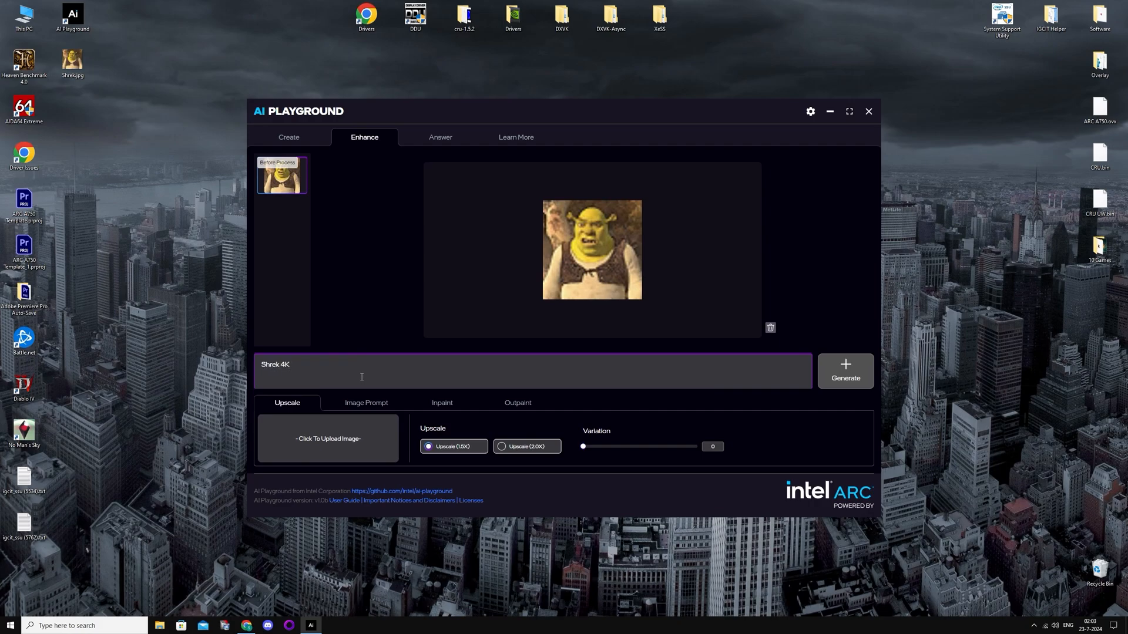
pyautogui.write(', High')
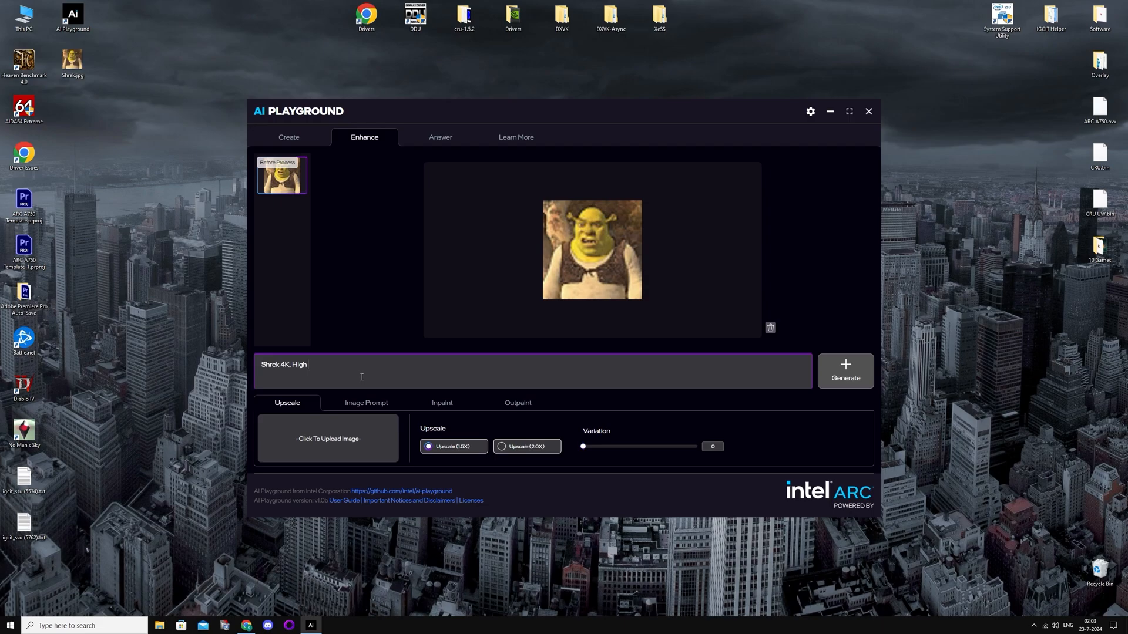
pyautogui.write('quality')
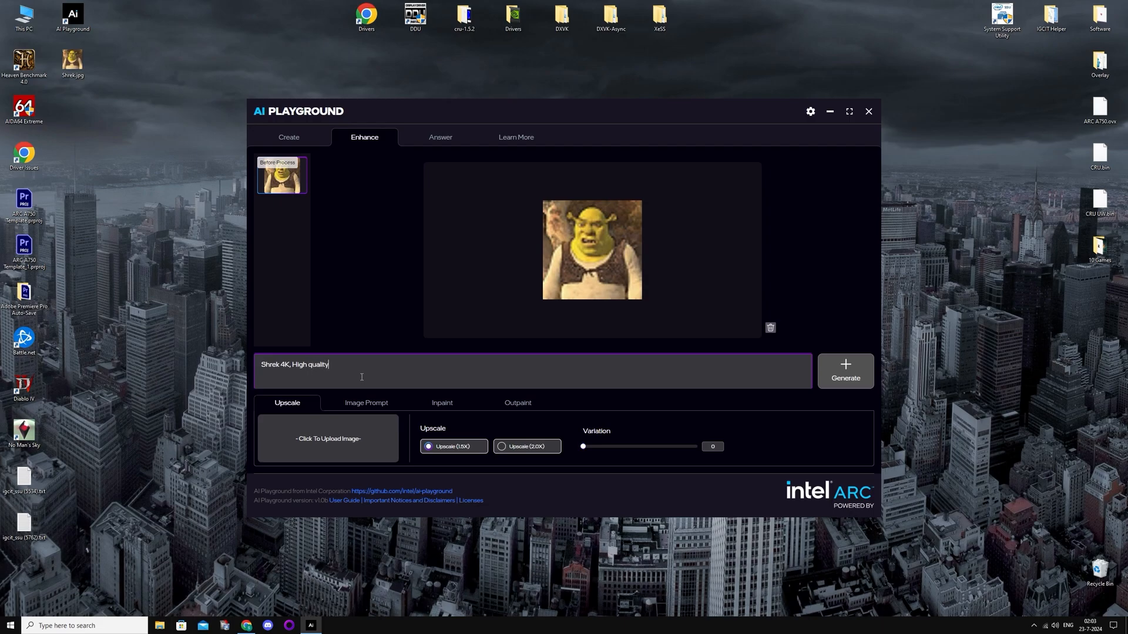
pyautogui.click(845, 371)
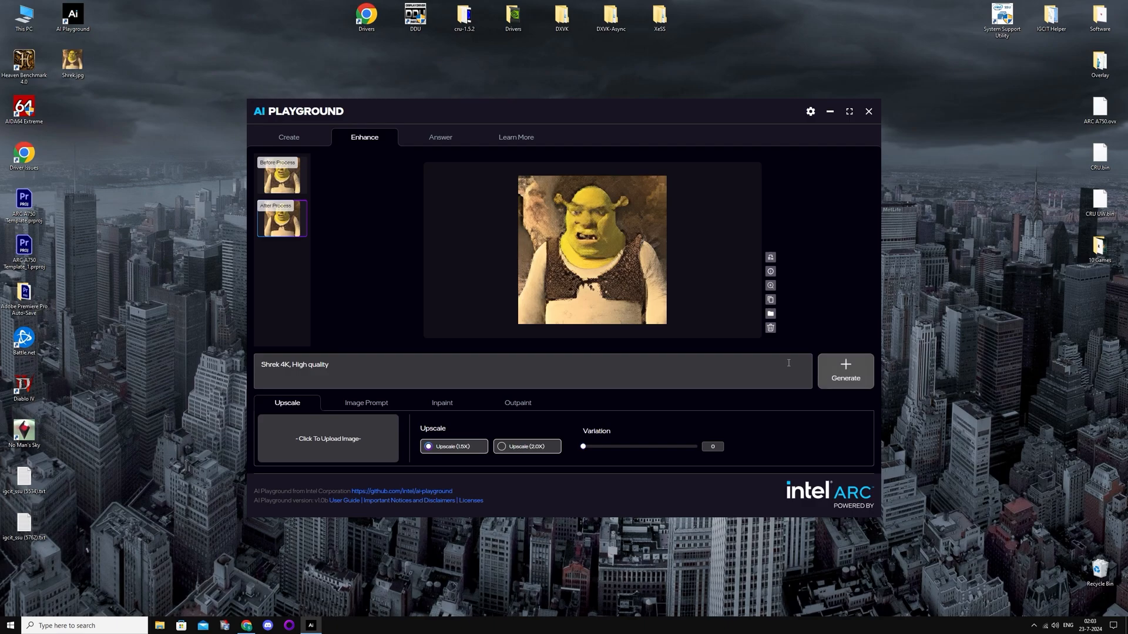
pyautogui.click(501, 445)
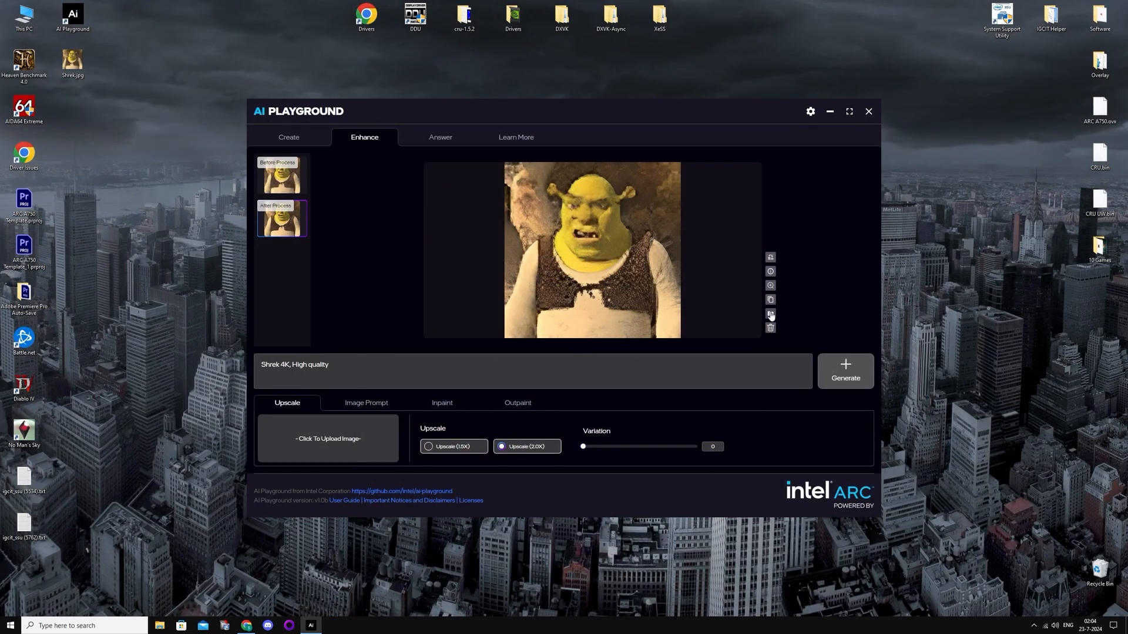
# Step: Regenerate the Shrek upscale at 2.0X and open the output PNG
pyautogui.click(769, 315)
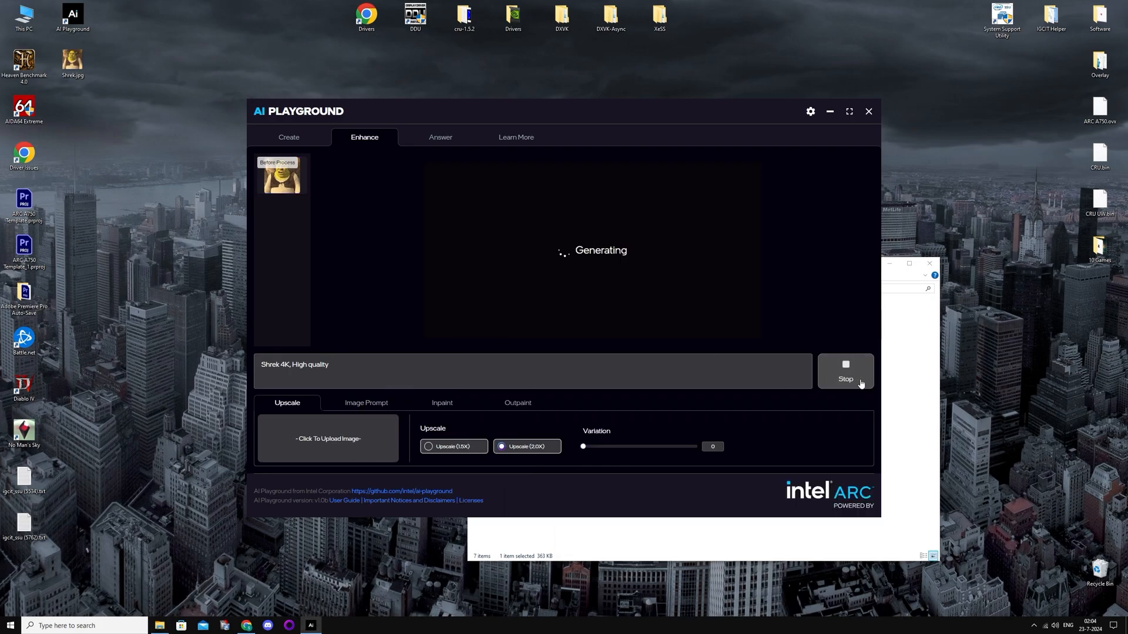
pyautogui.moveTo(732, 317)
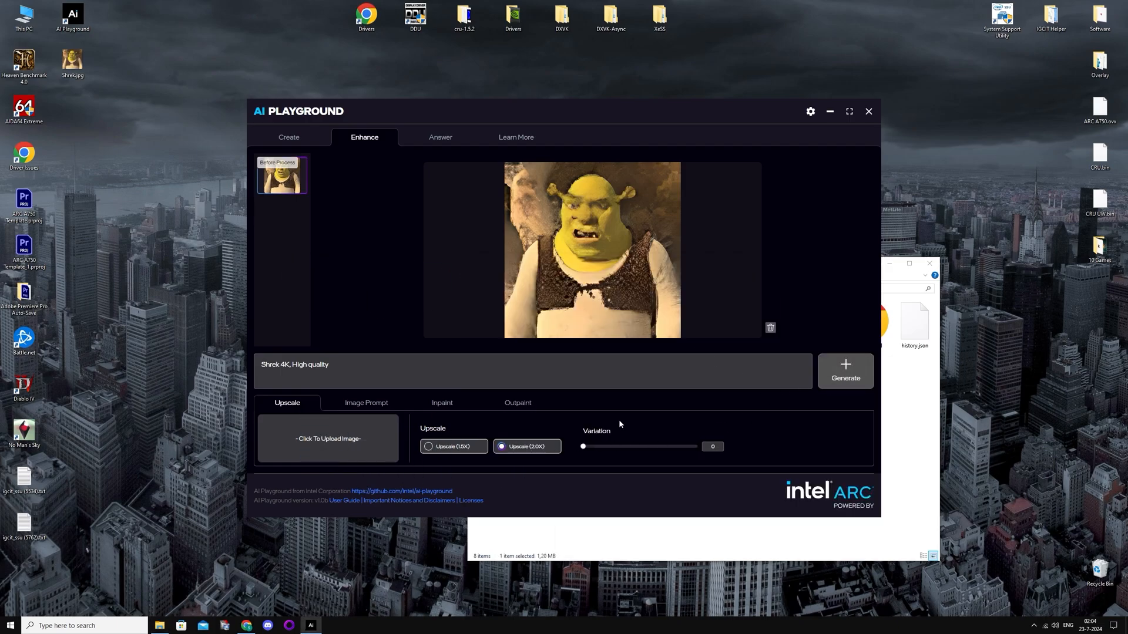
pyautogui.click(844, 371)
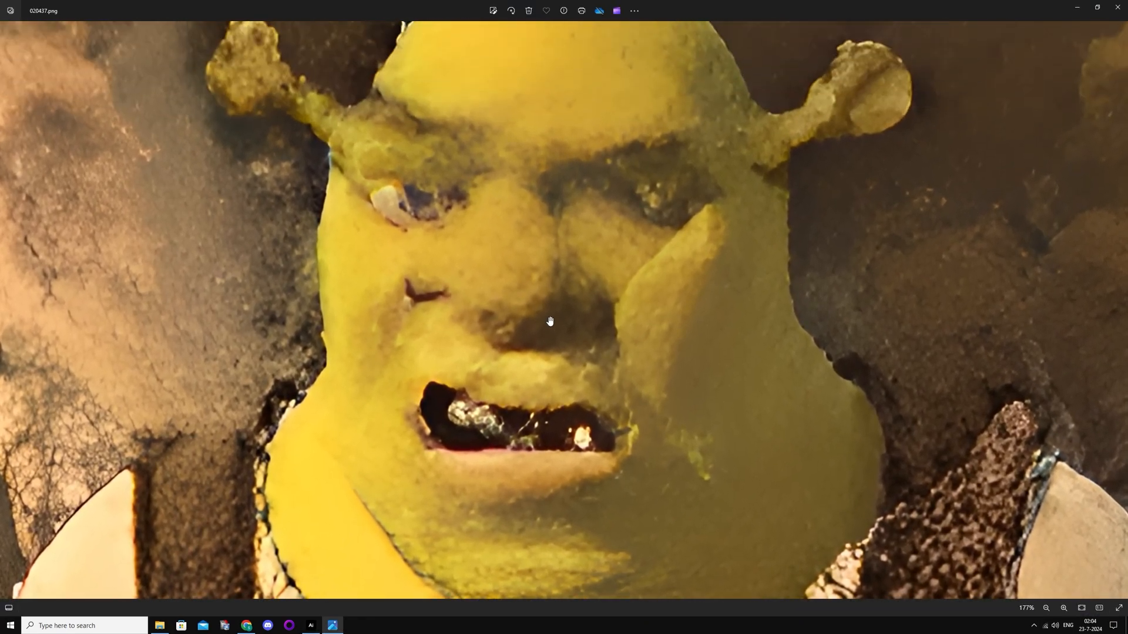
# Step: Close the Photos window showing the enlarged Shrek upscale
pyautogui.click(1047, 608)
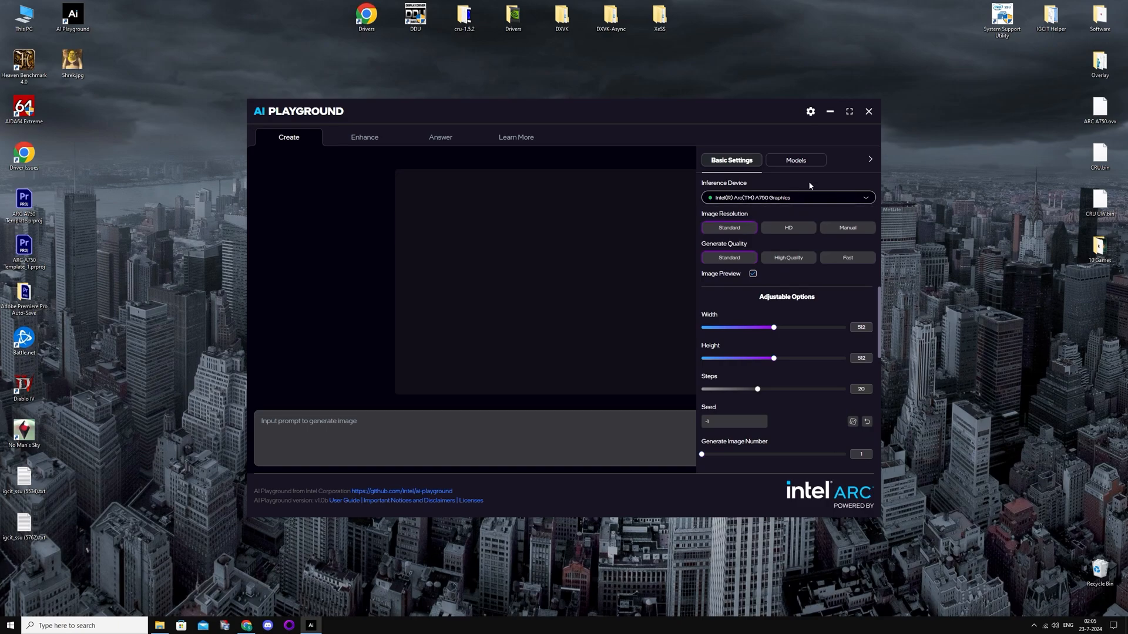
# Step: Review the Models path settings, cancel the LLM folder picker, and return to Basic Settings
pyautogui.click(795, 160)
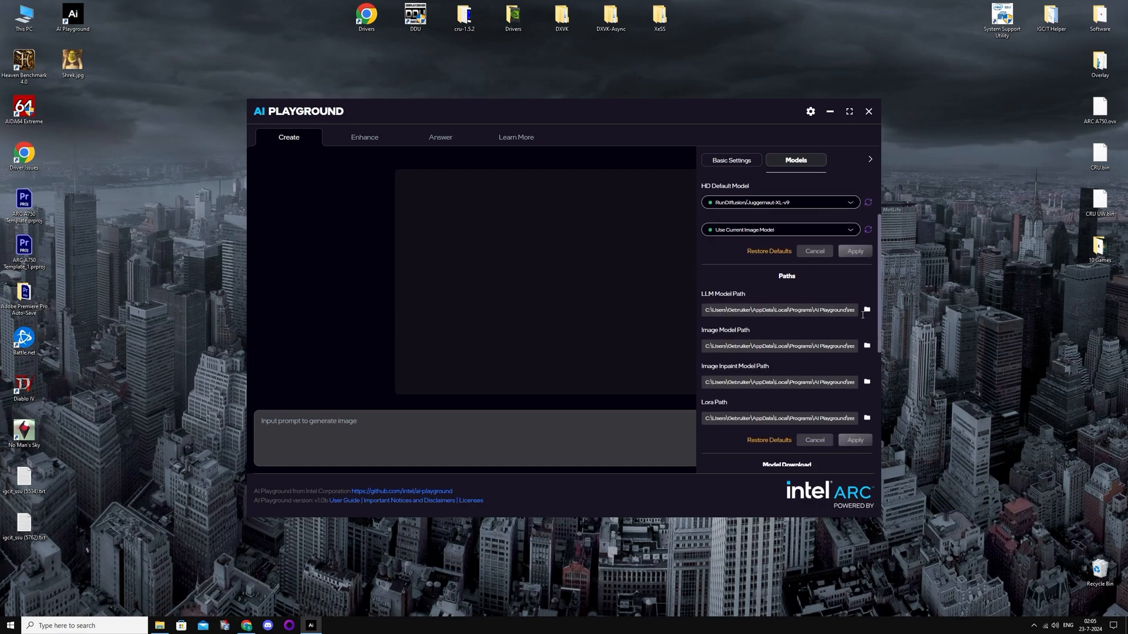
pyautogui.click(867, 310)
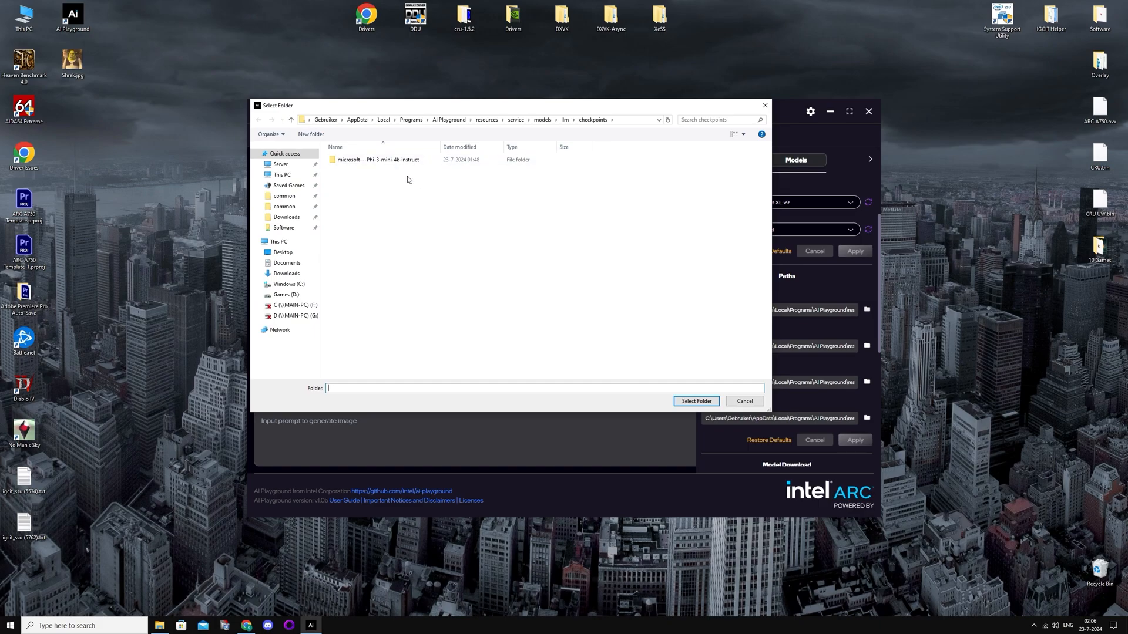
pyautogui.click(378, 160)
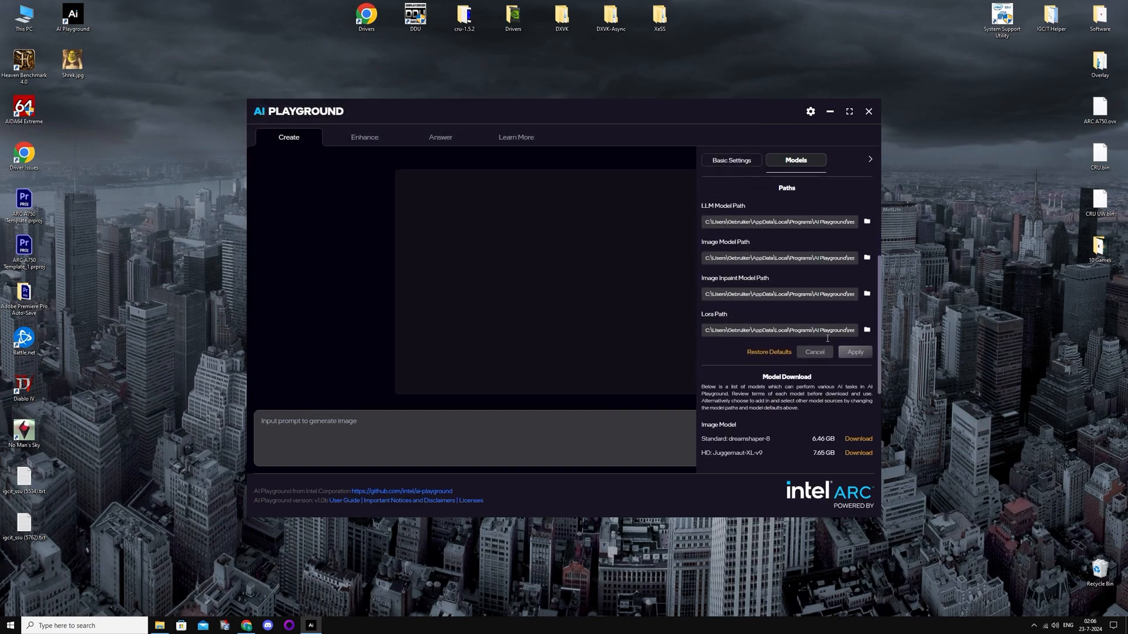
pyautogui.scroll(-3)
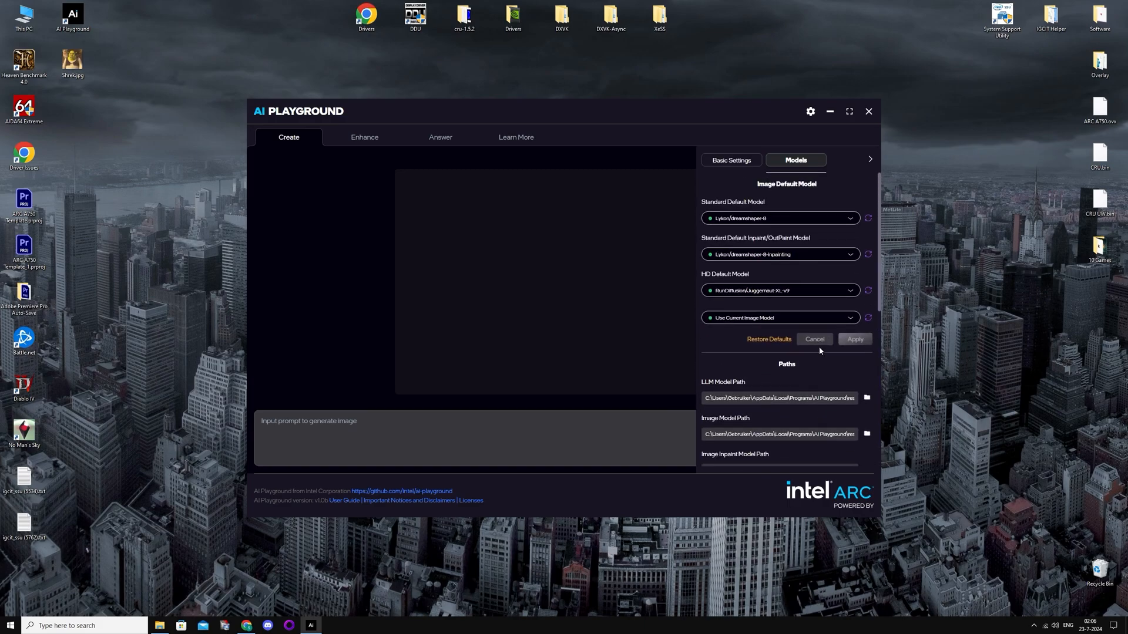
pyautogui.click(730, 160)
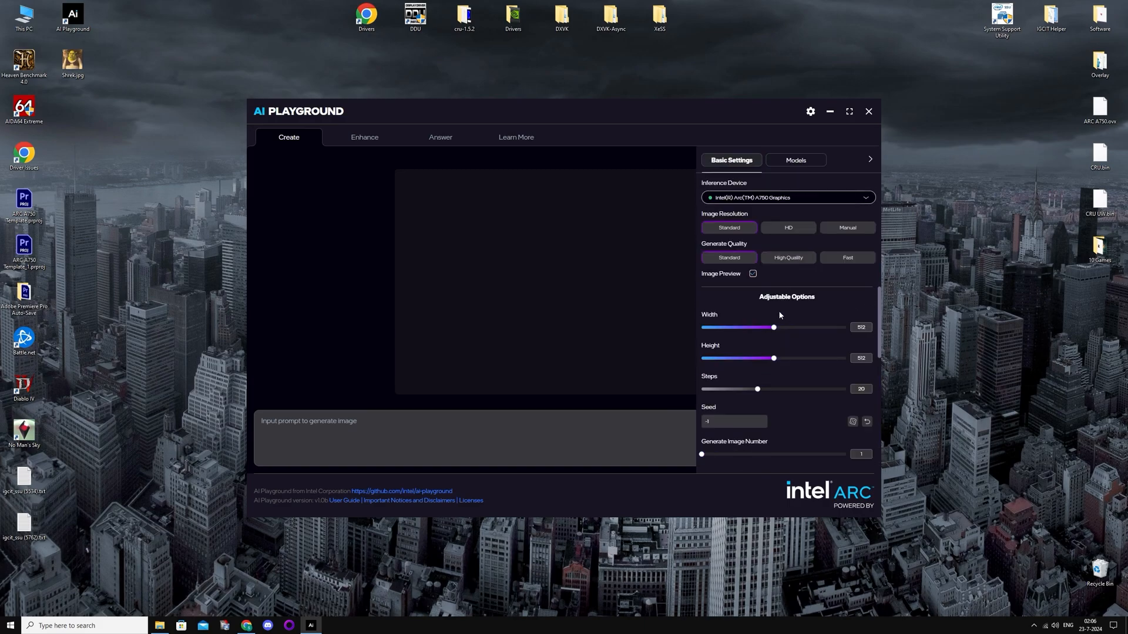
pyautogui.scroll(-3)
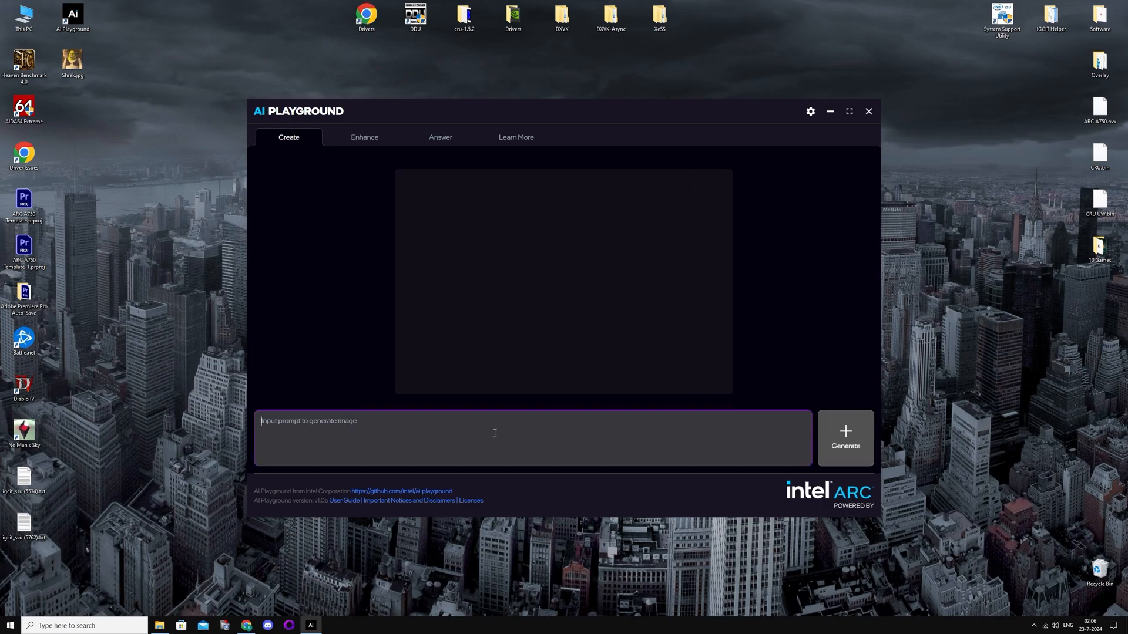
# Step: Generate an image from the prompt 'shrek, 4K' and wait for all 20 steps, yielding a black image
pyautogui.write('shrek, 4')
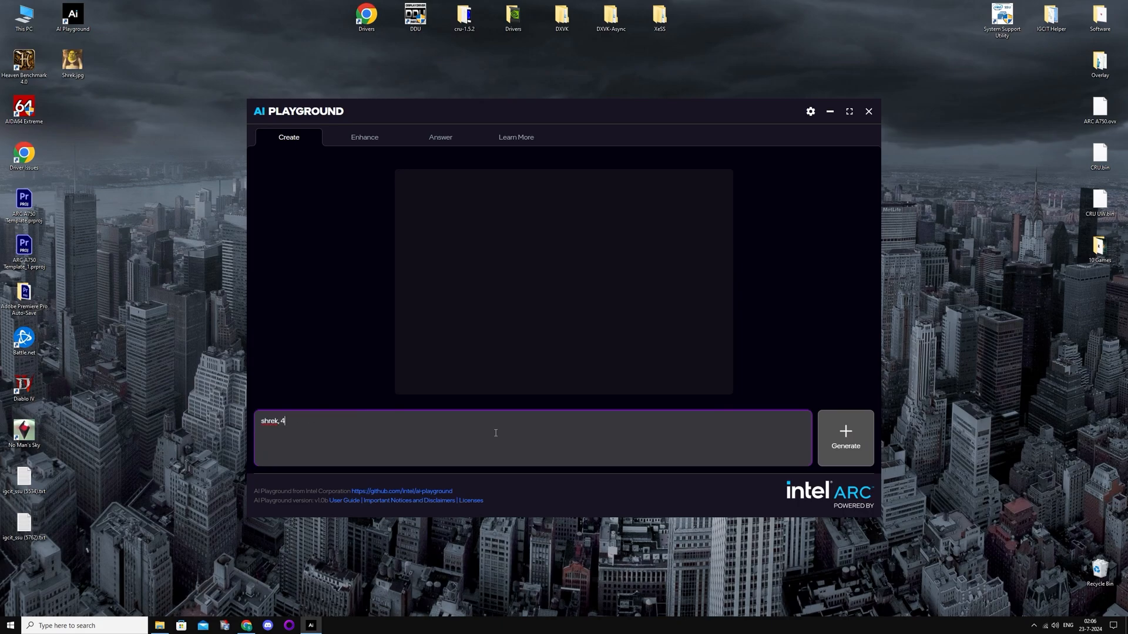
pyautogui.write('K')
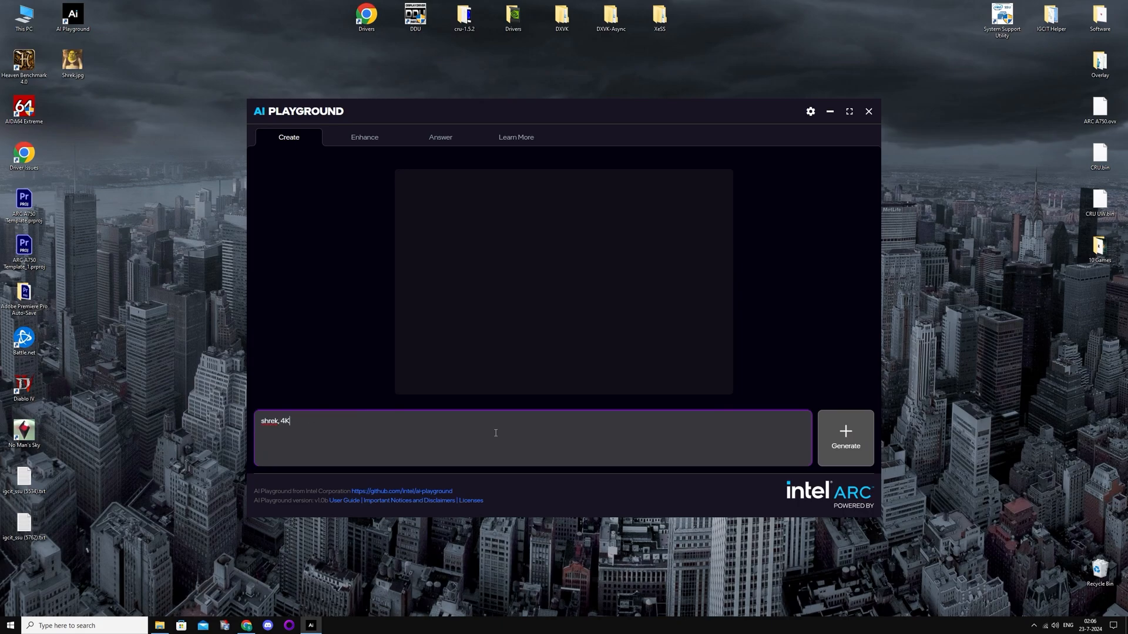
pyautogui.click(846, 438)
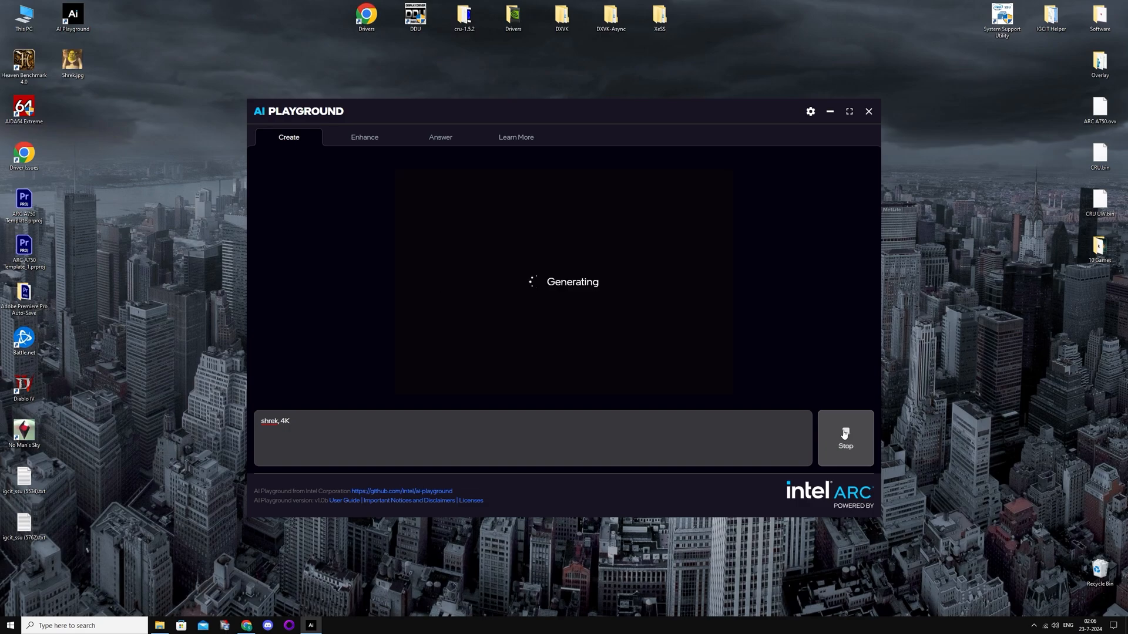
pyautogui.moveTo(731, 320)
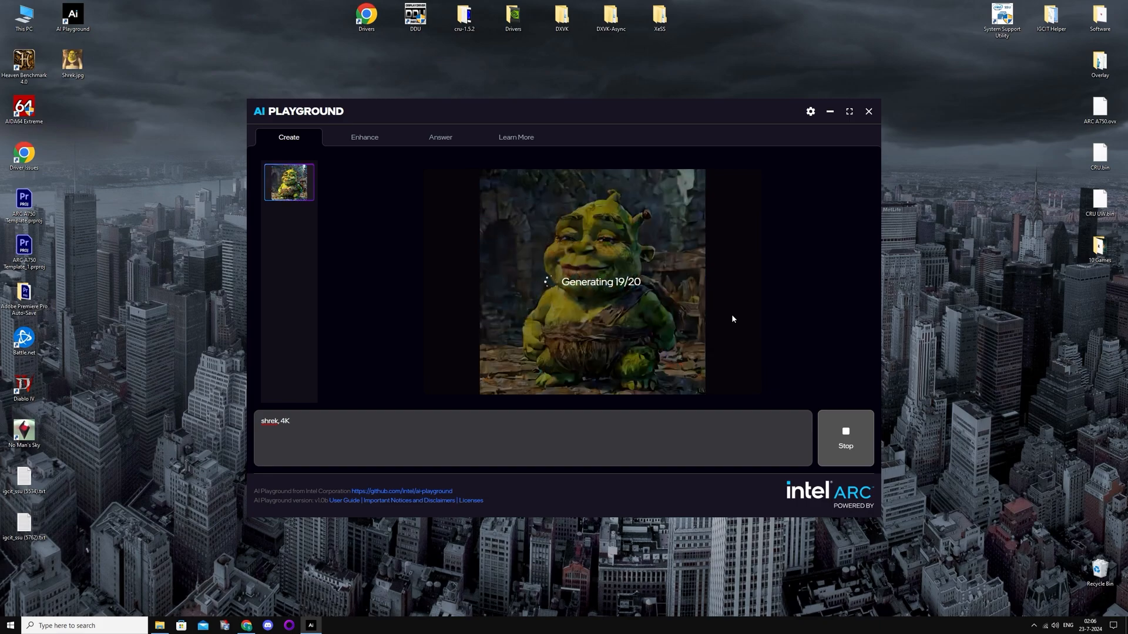
pyautogui.click(845, 439)
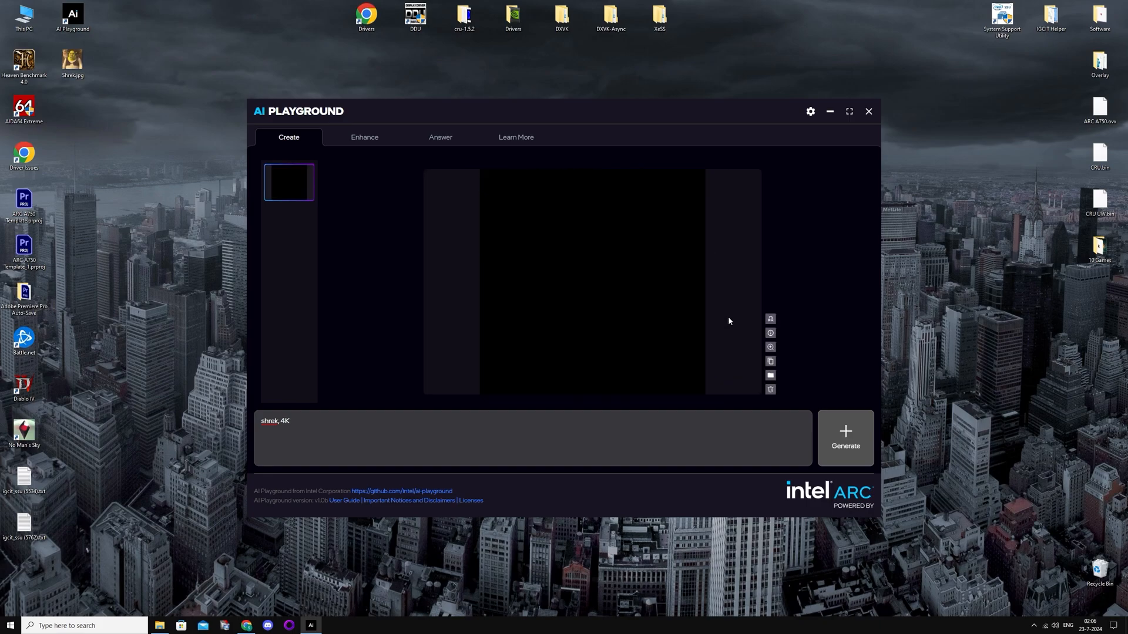
pyautogui.moveTo(770, 347)
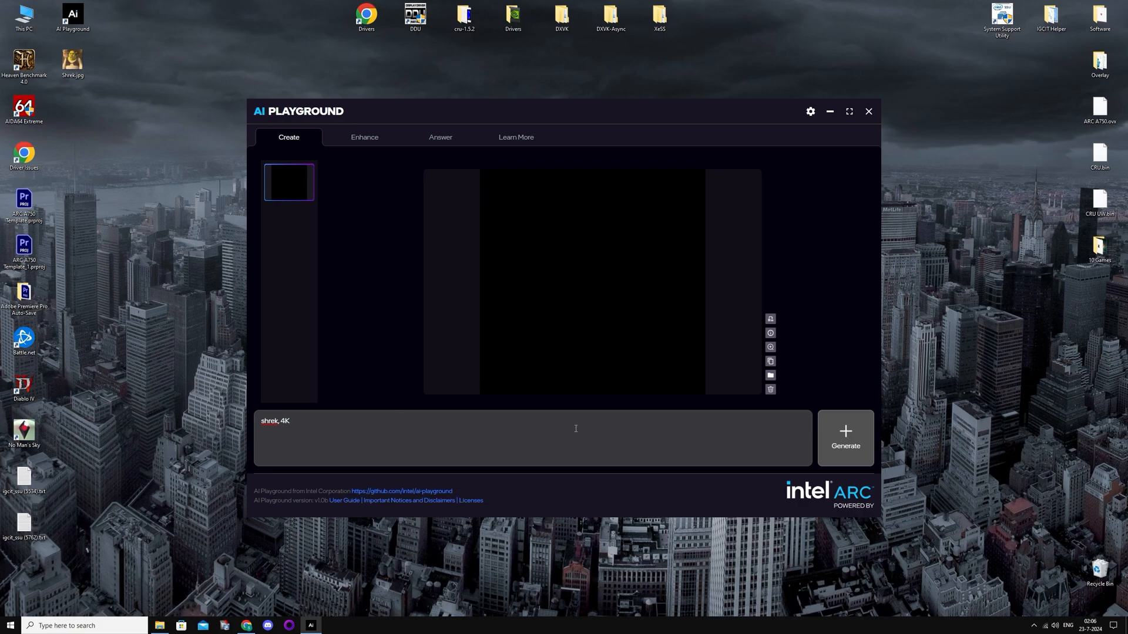
pyautogui.click(845, 439)
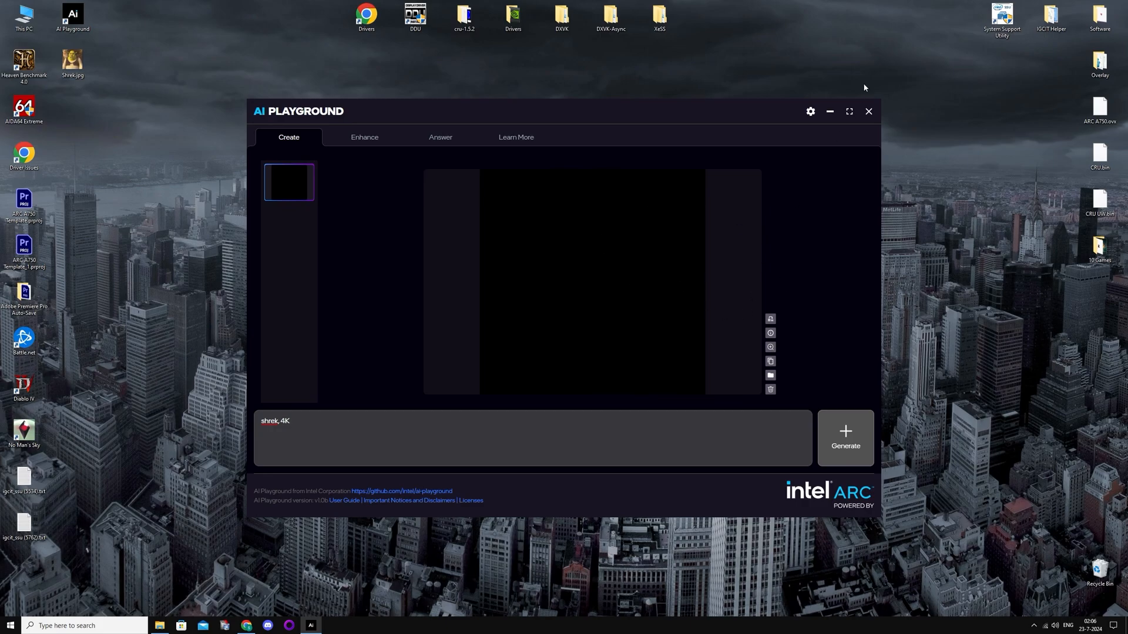
pyautogui.moveTo(287, 196)
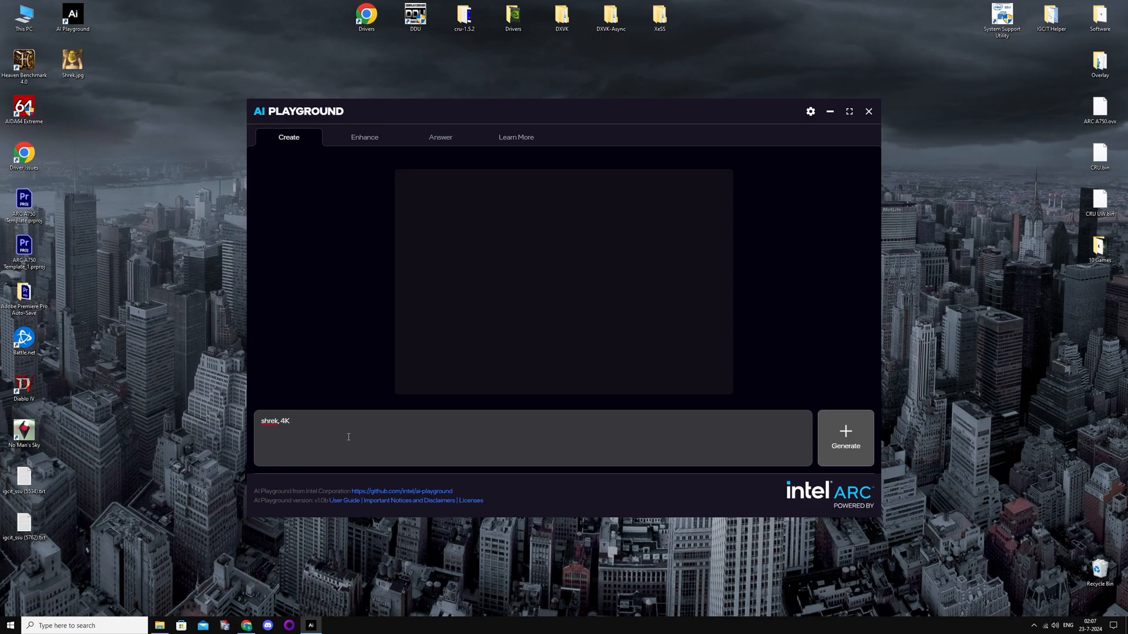
# Step: Replace the prompt with 'Intel arc a750 gpu, with cooler, hq, realistic' and start generating
pyautogui.tripleClick(275, 420)
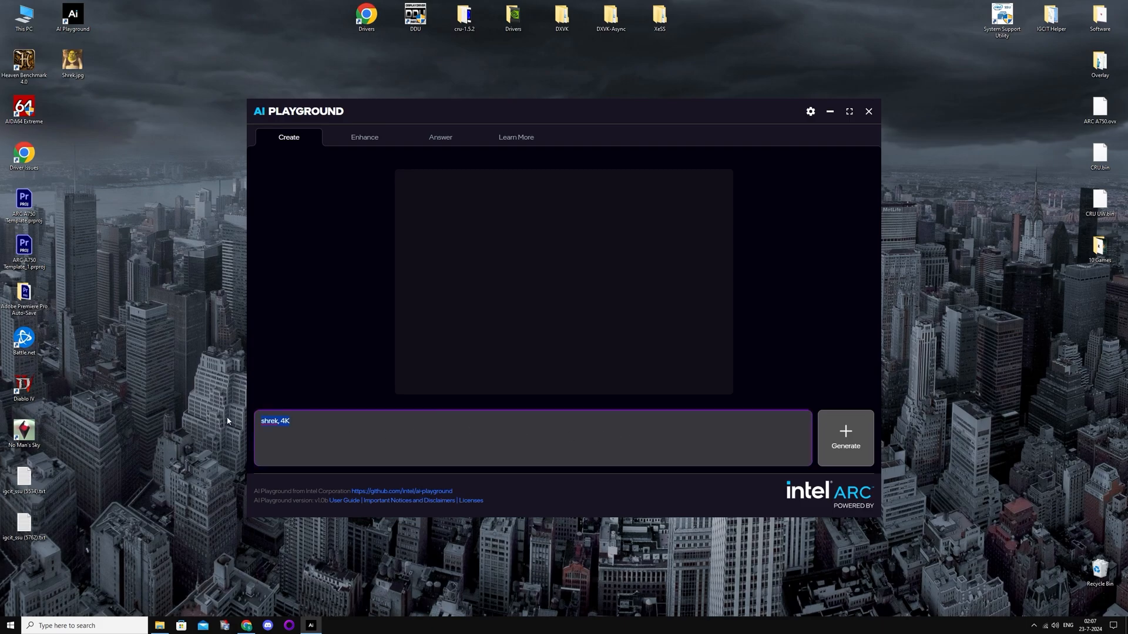
pyautogui.write('Intel arc a750')
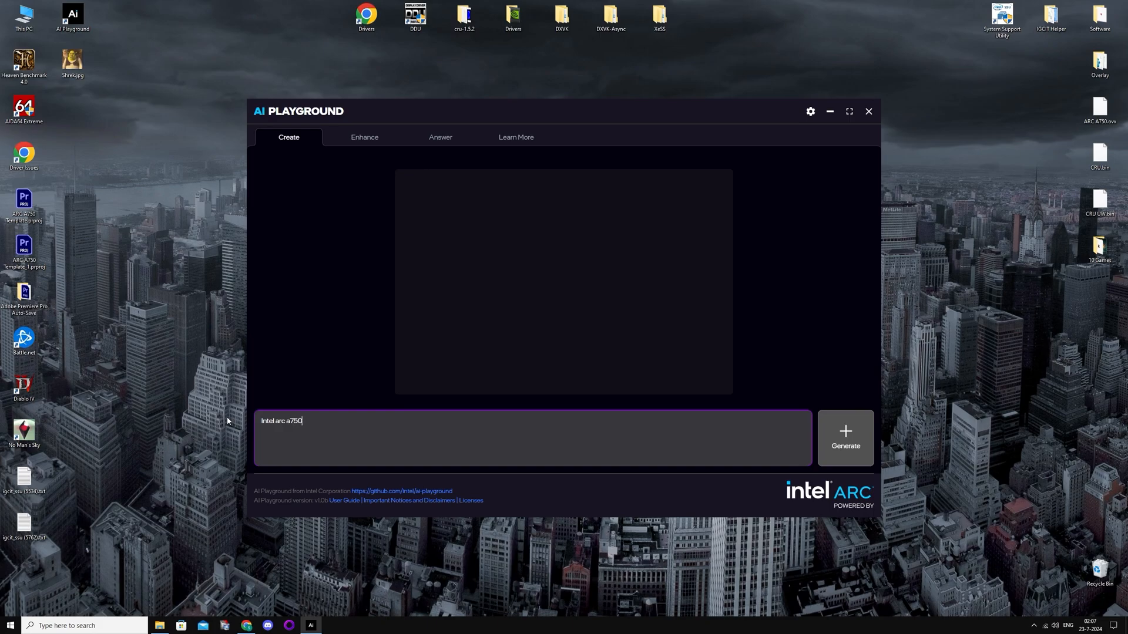
pyautogui.write('gpu')
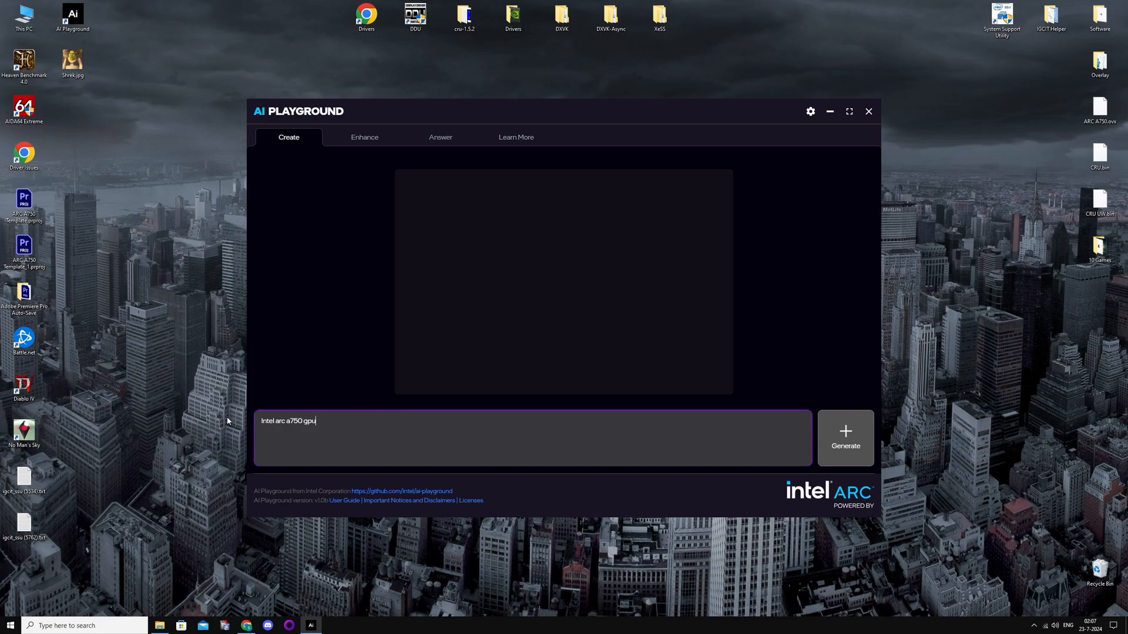
pyautogui.write(', with cooler, hq')
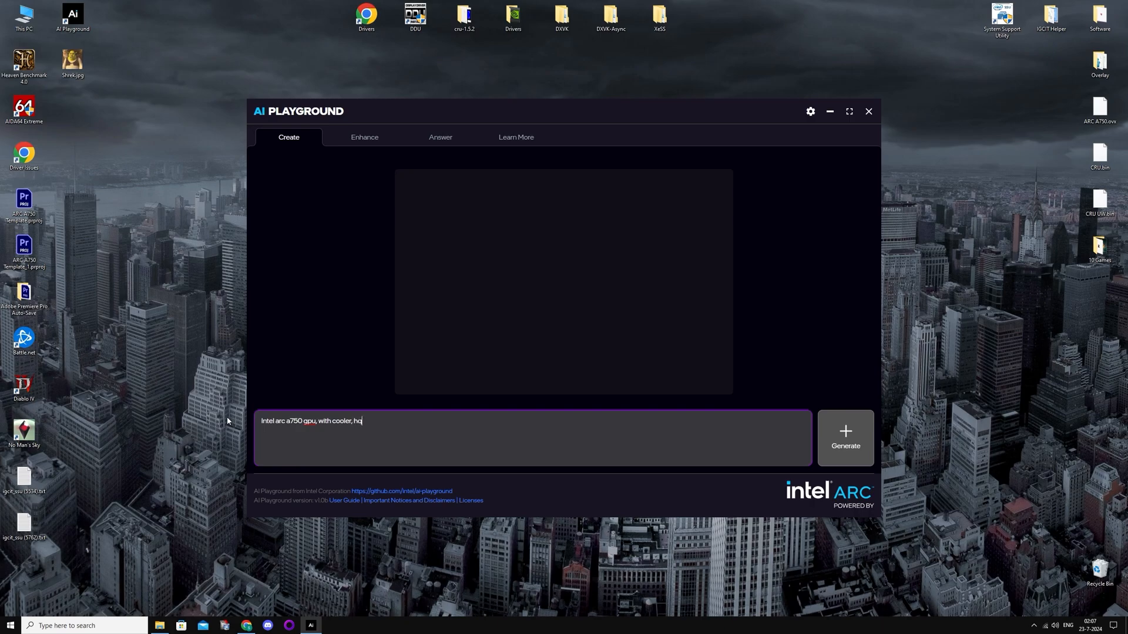
pyautogui.write('rea')
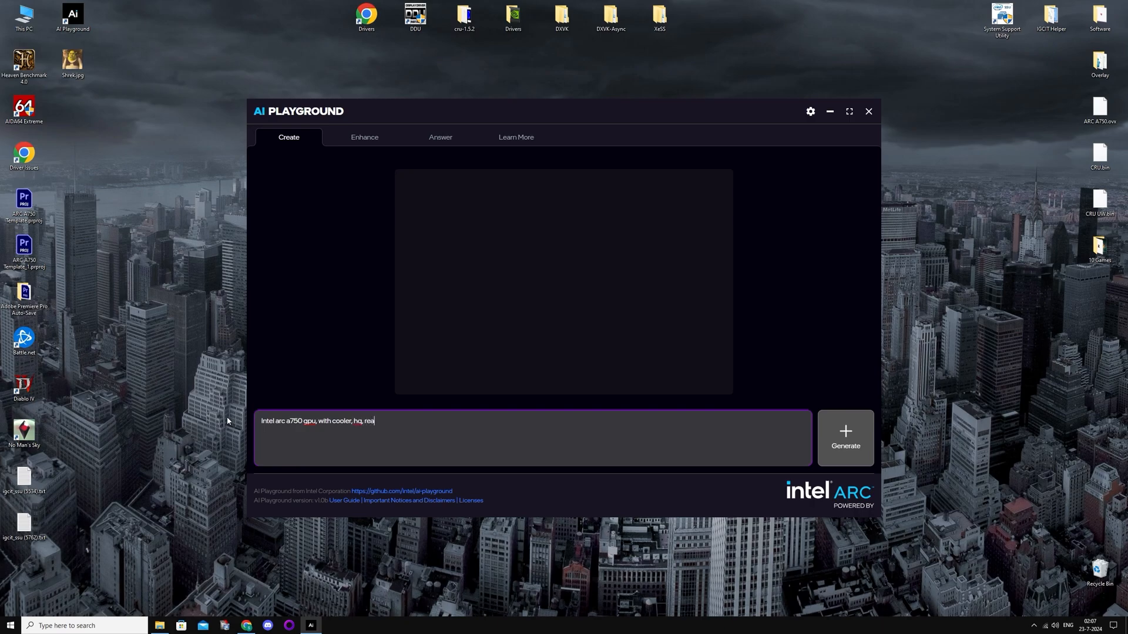
pyautogui.write('listic')
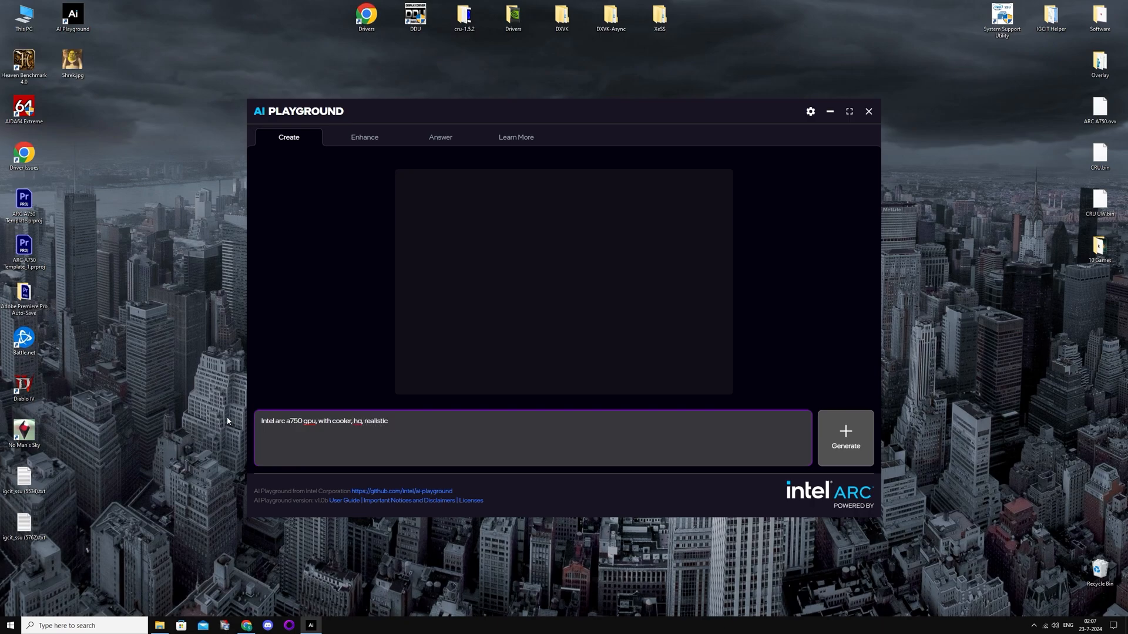
pyautogui.click(845, 437)
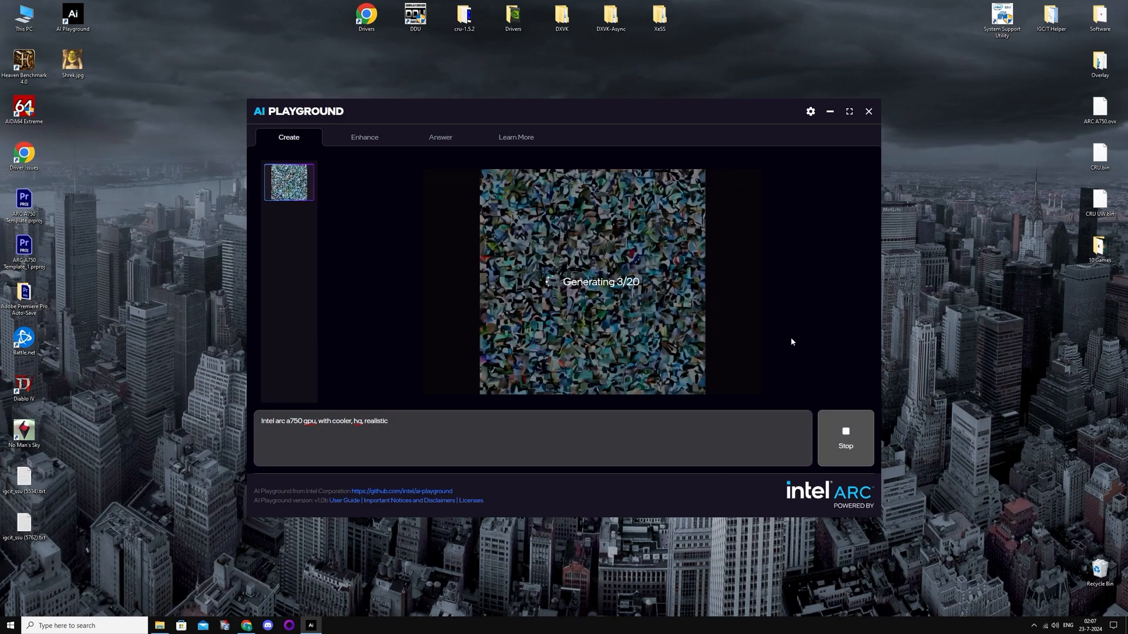